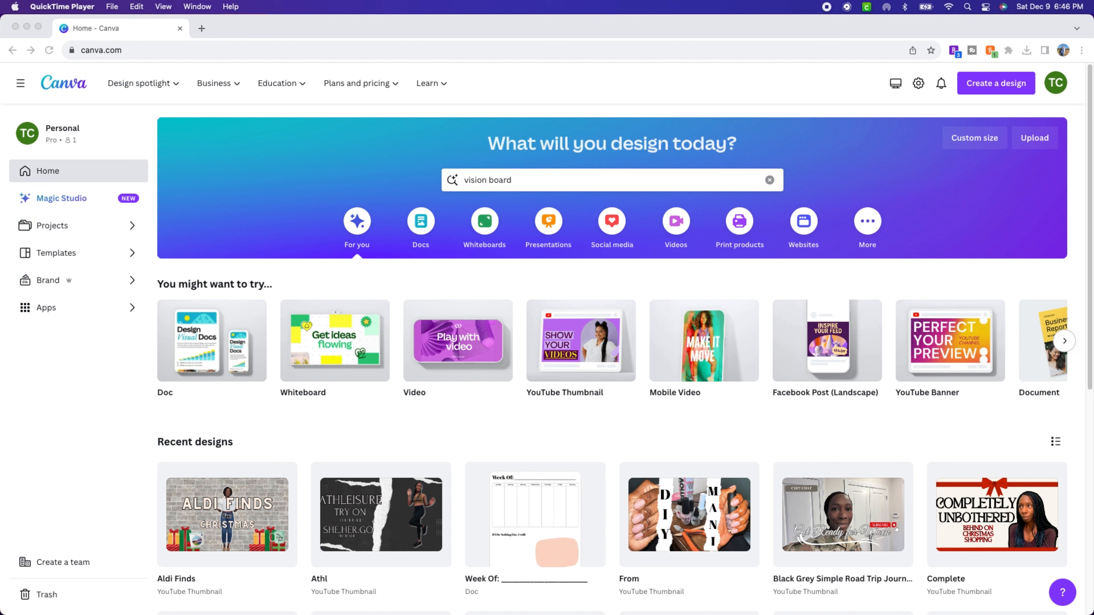
Step: Go to Projects from the sidebar and scroll through recent designs, folders and designs
scroll(down, 3)
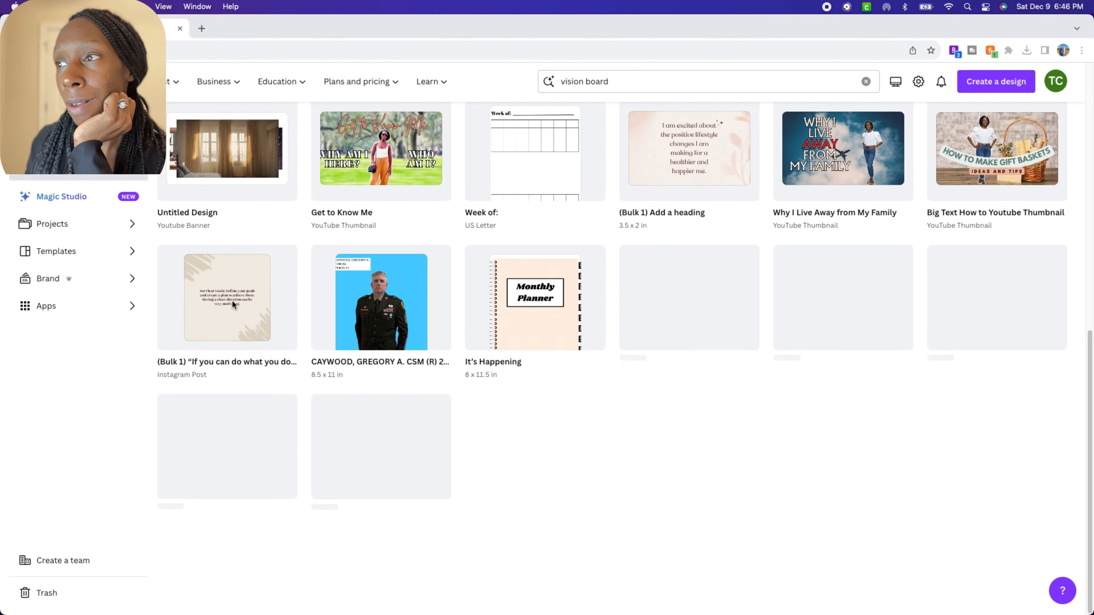
scroll(down, 3)
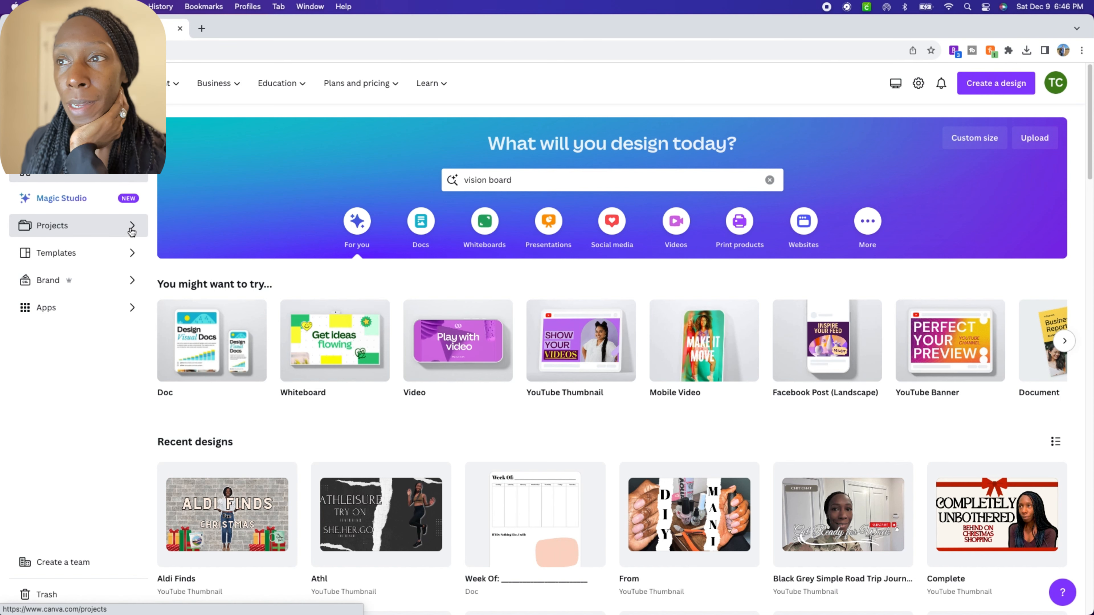
click(53, 225)
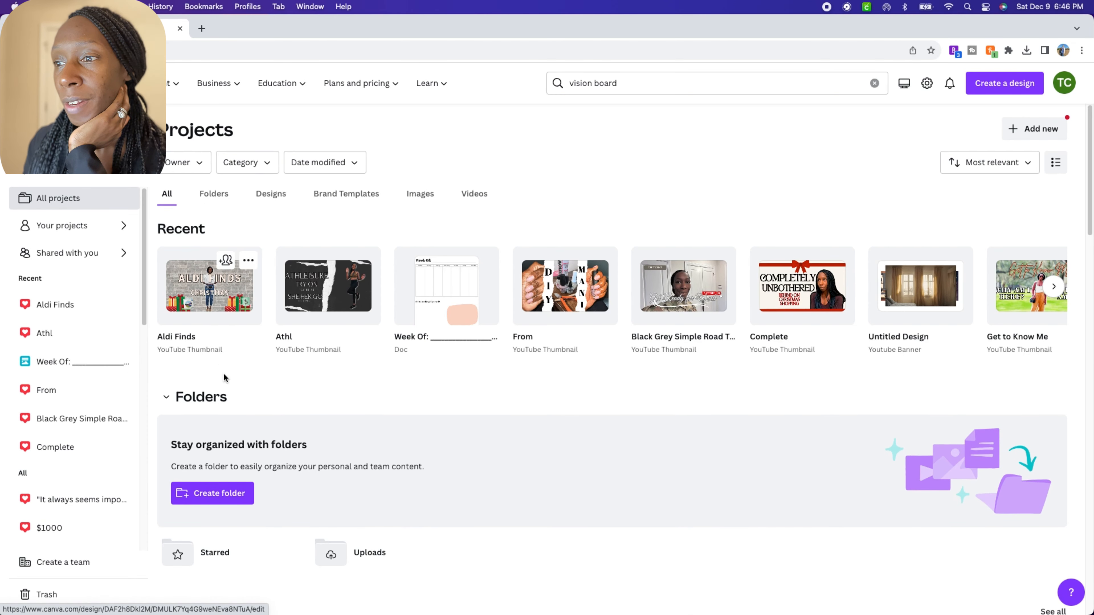
scroll(down, 3)
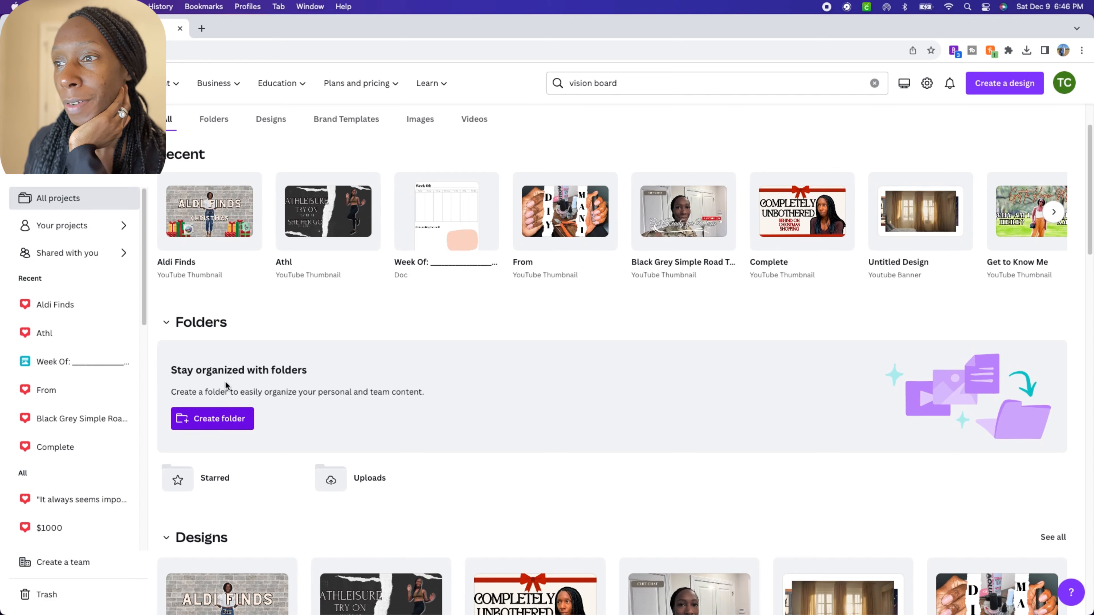
scroll(down, 3)
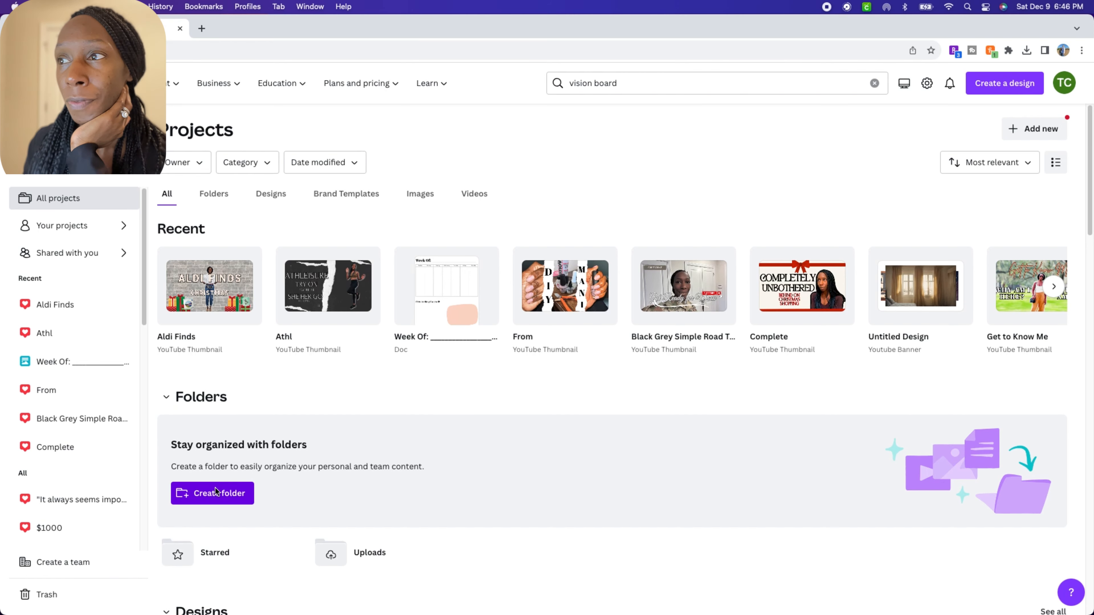
Step: Create the You Tube Thumbnails folder and bring up its right-click options
click(219, 493)
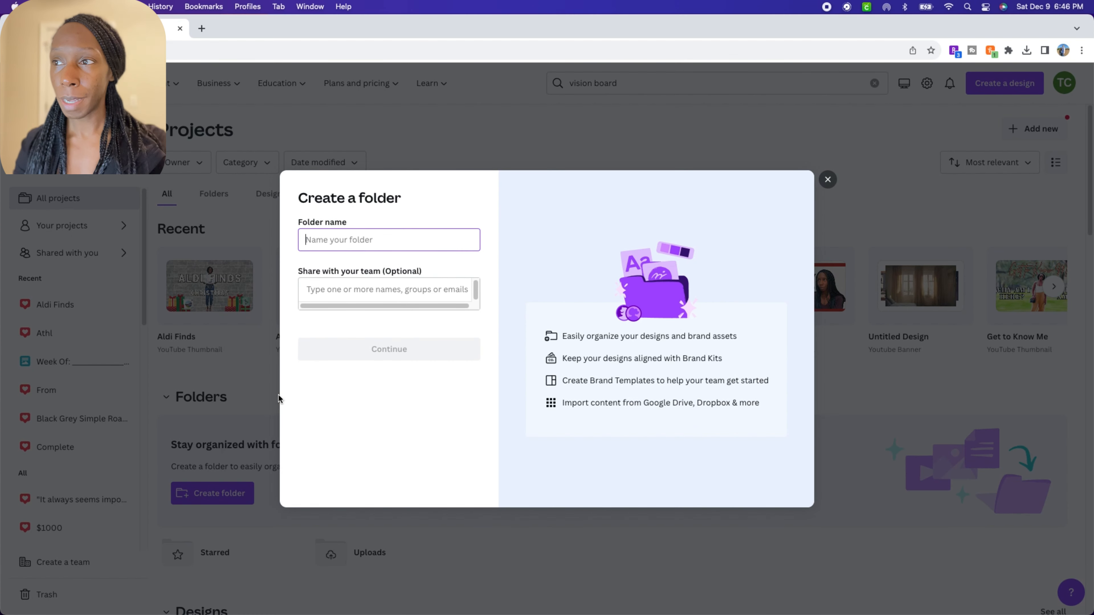
text(You Tube Thumbnails)
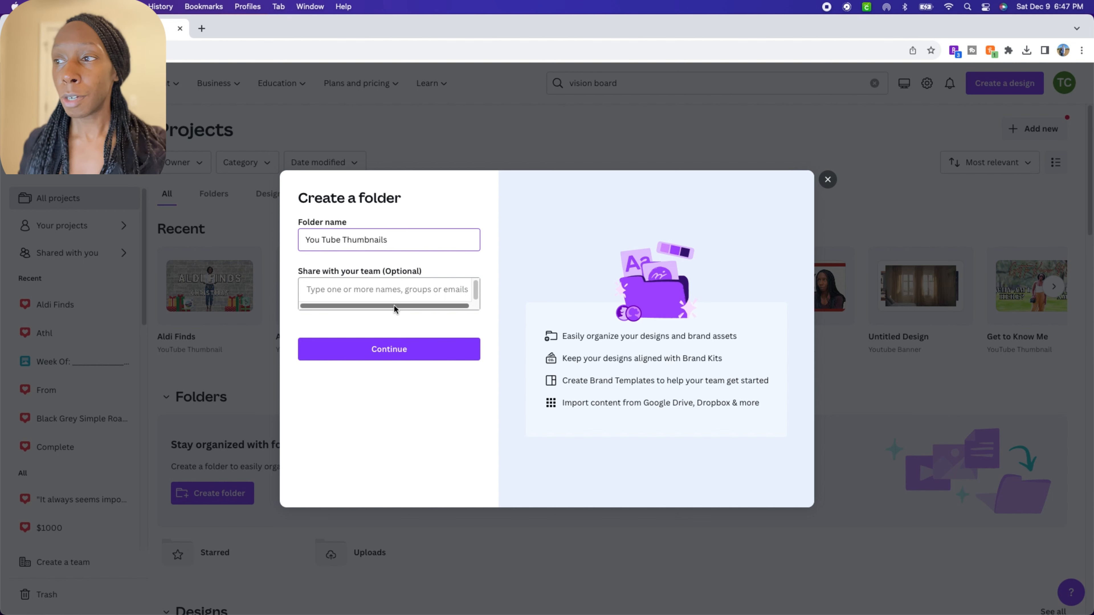
click(388, 349)
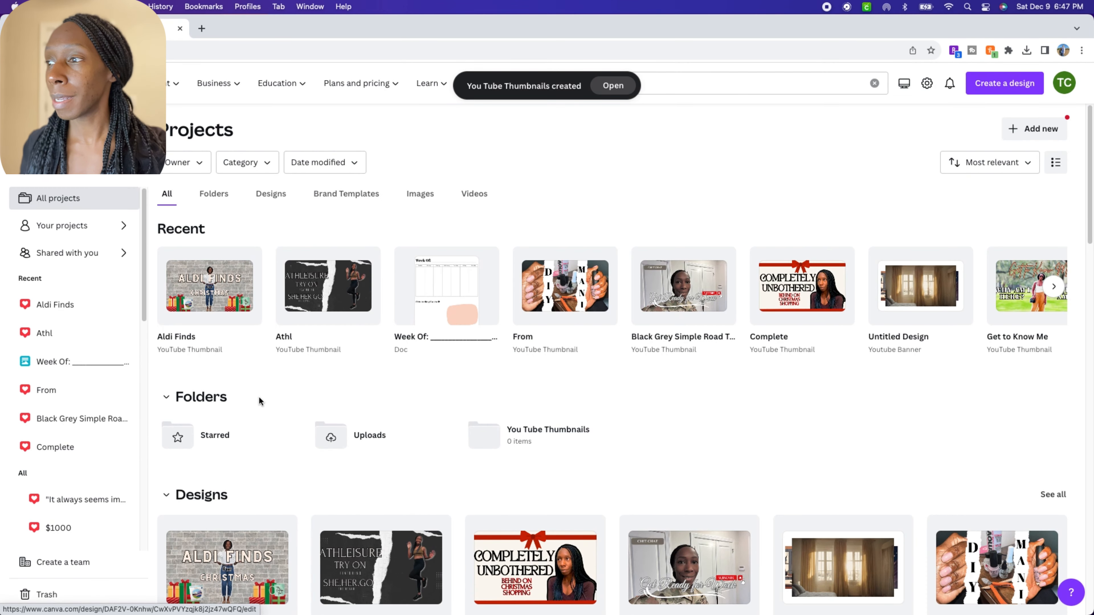
mouse_move(220, 346)
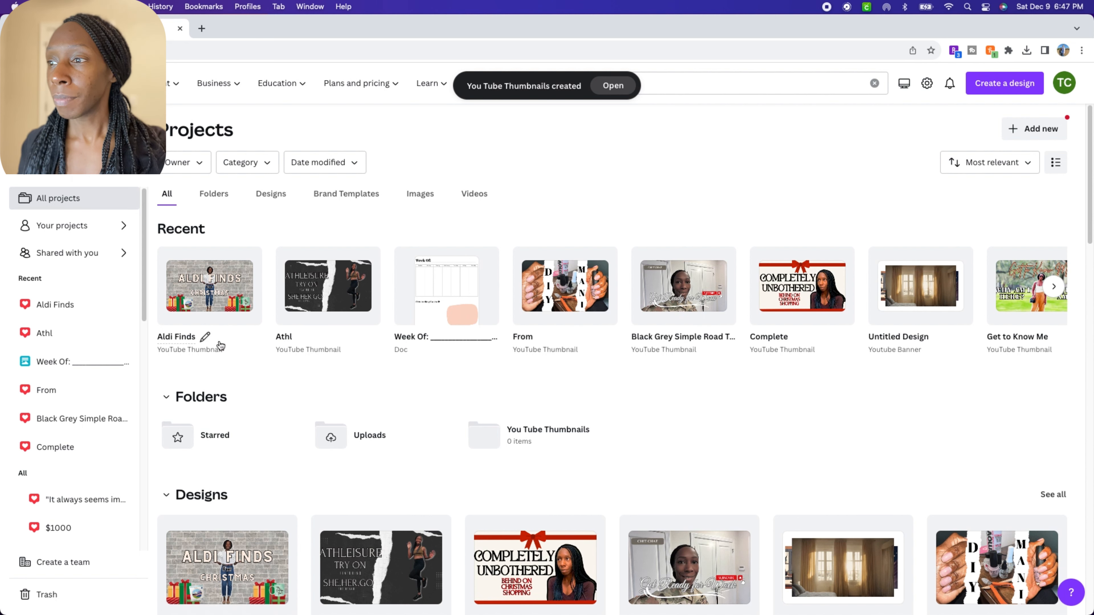
mouse_move(245, 484)
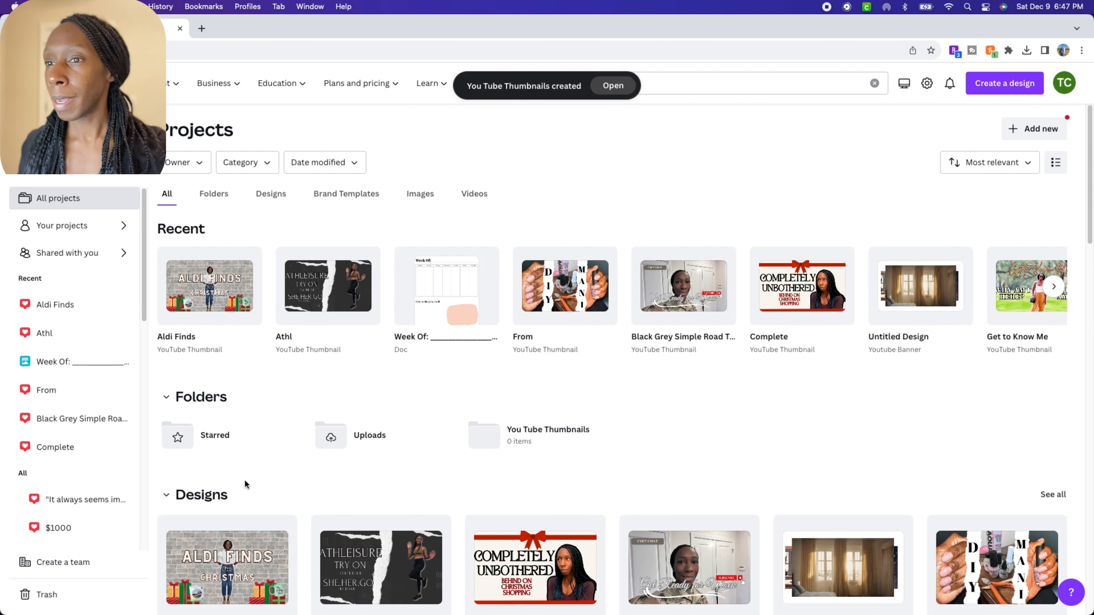
text(vision board)
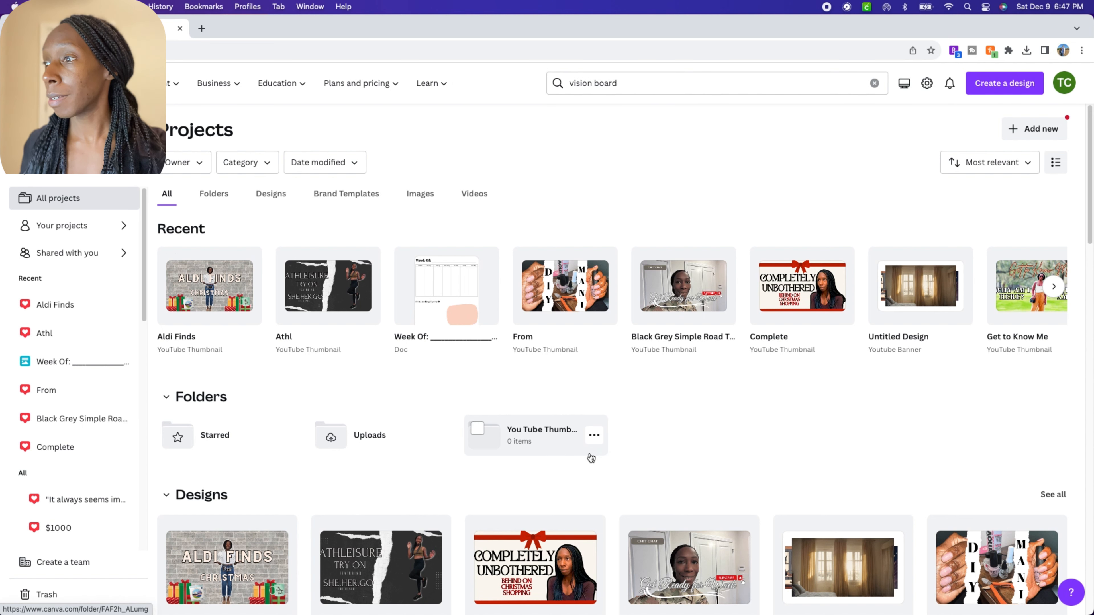
right_click(590, 457)
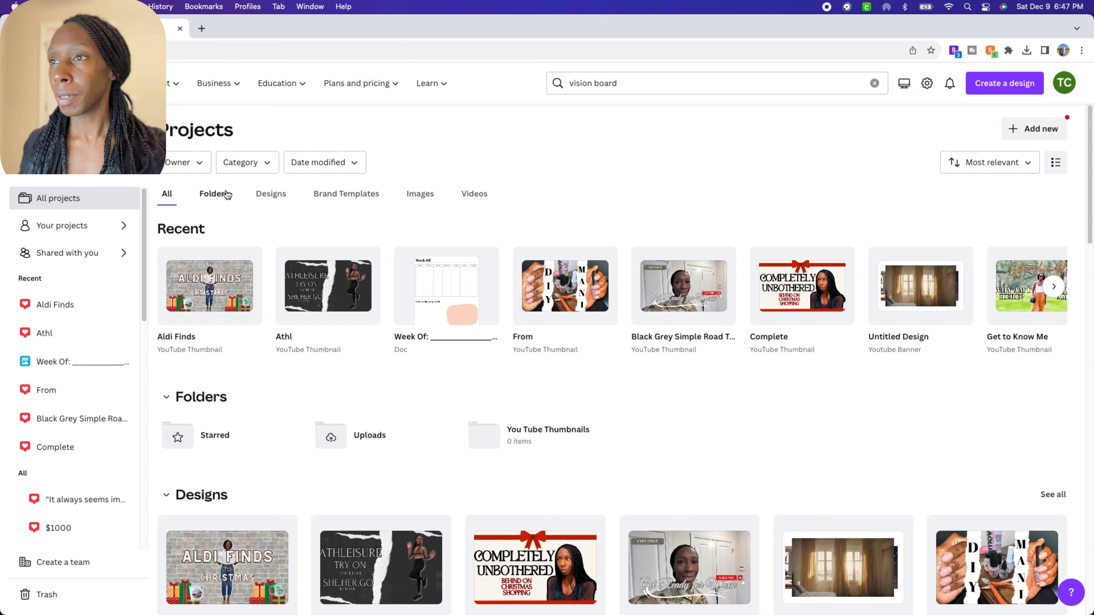
Step: Filter Projects to Folders only and add a new folder named IG Post via Add new
click(214, 193)
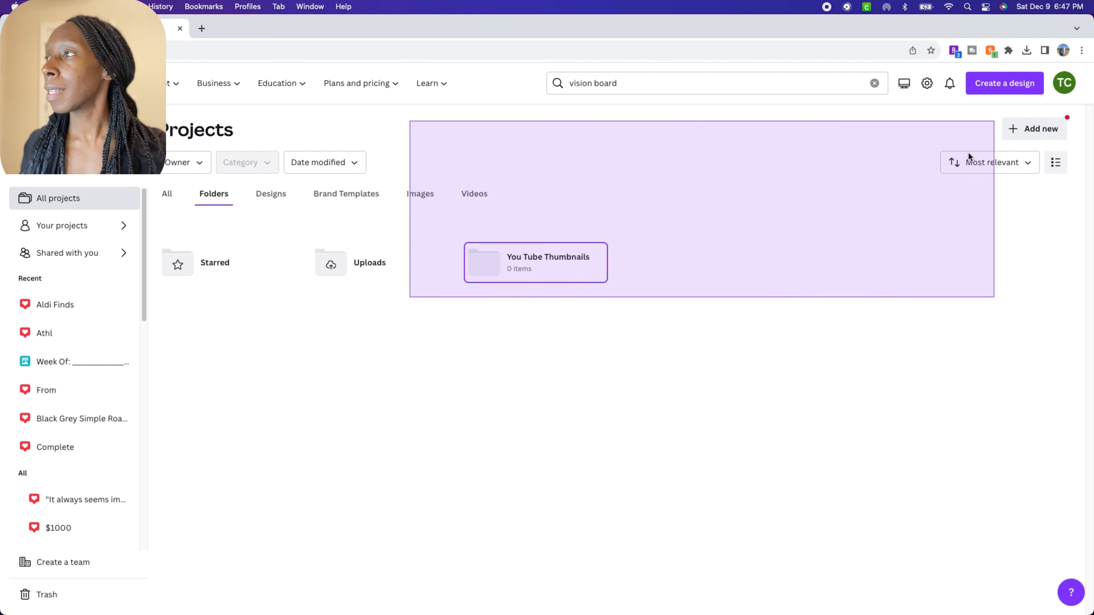
click(1035, 128)
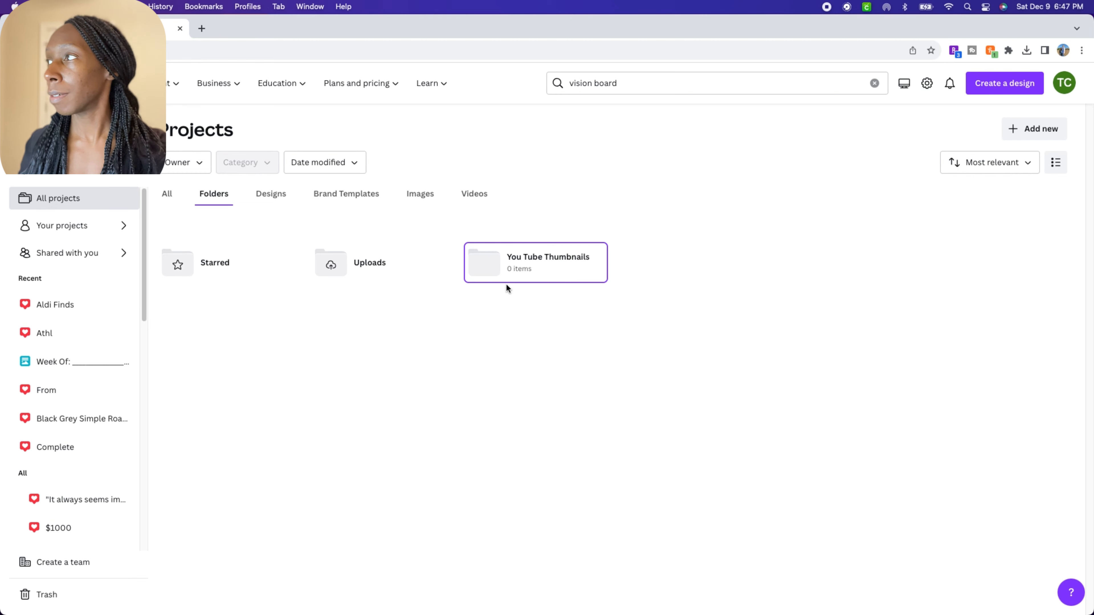
click(1039, 129)
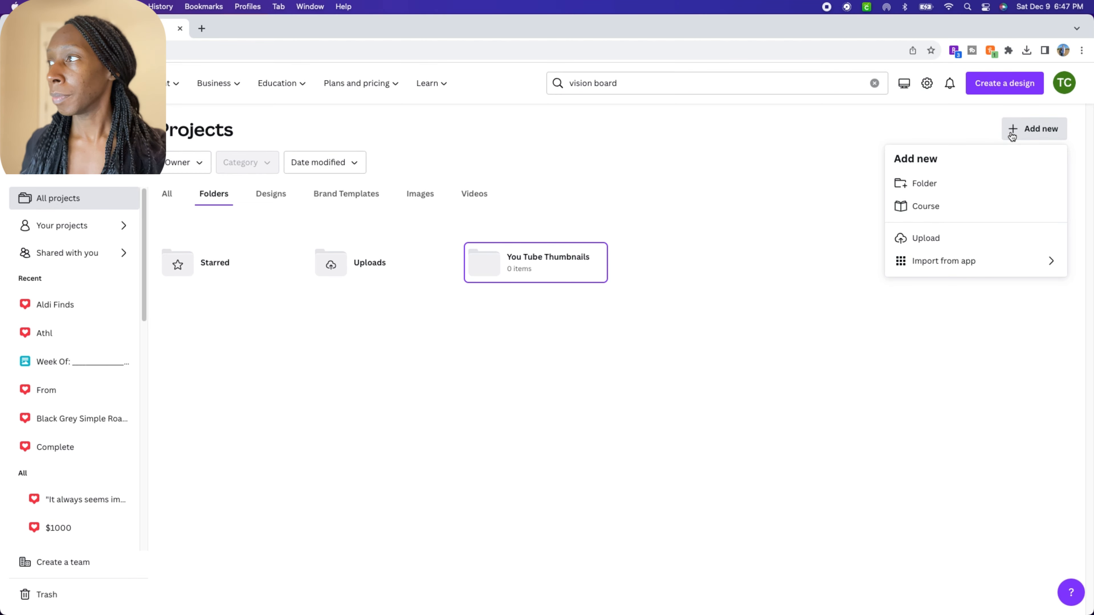
click(923, 183)
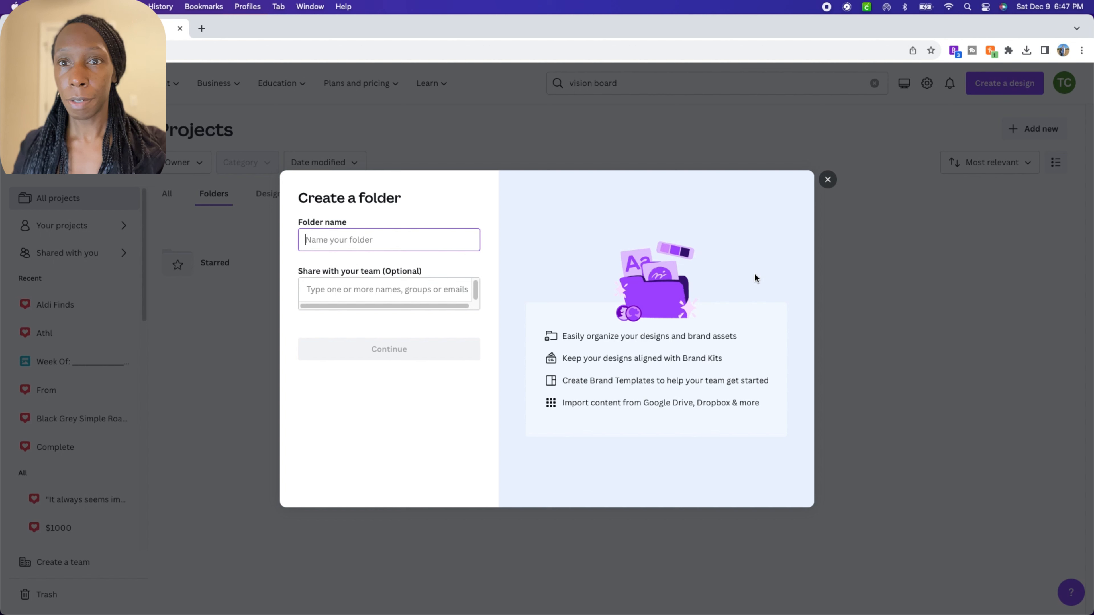
text(IG Post)
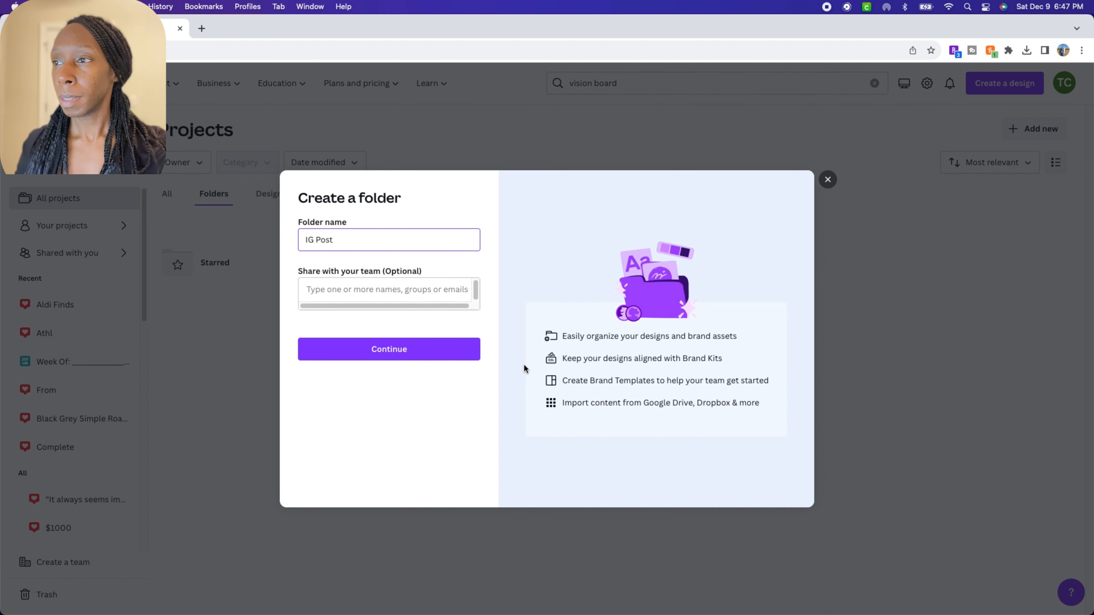
click(388, 348)
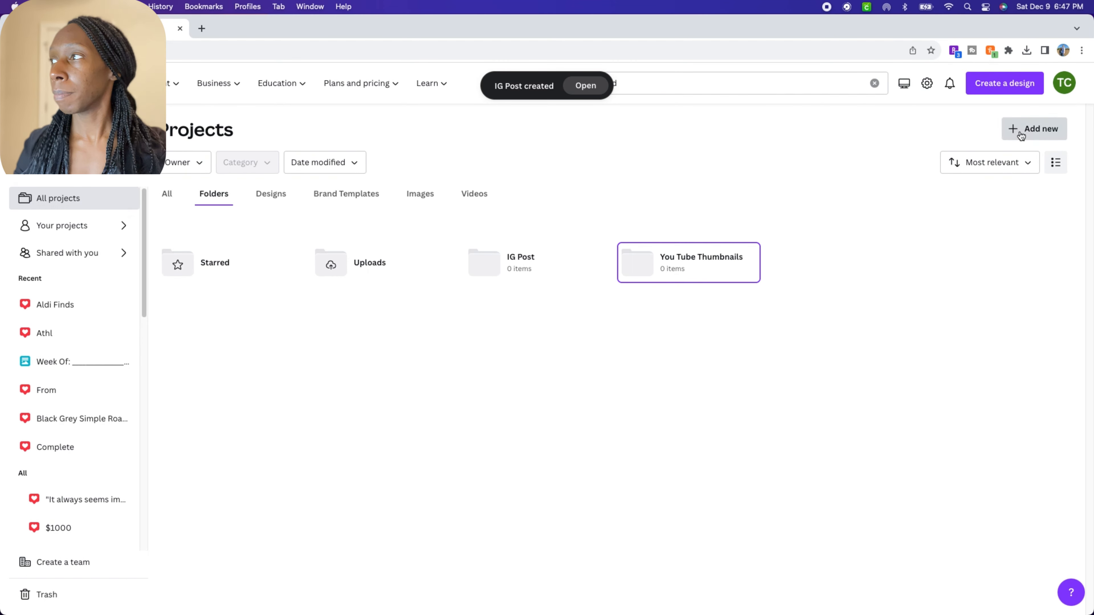
Step: Add a new folder named IG Reels
click(1035, 128)
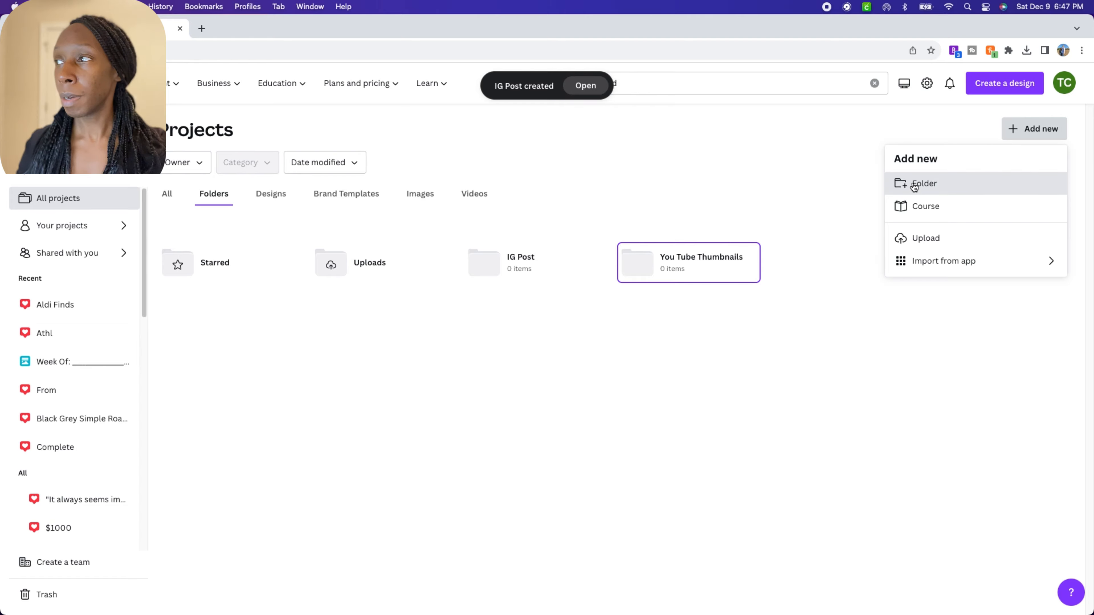
click(924, 183)
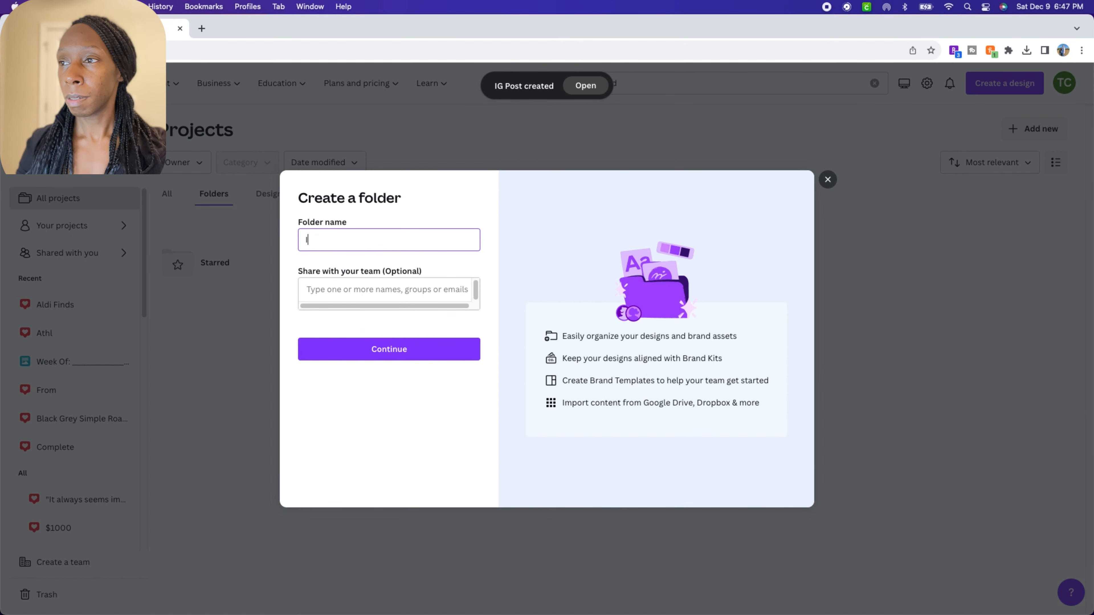
text(IG Reels)
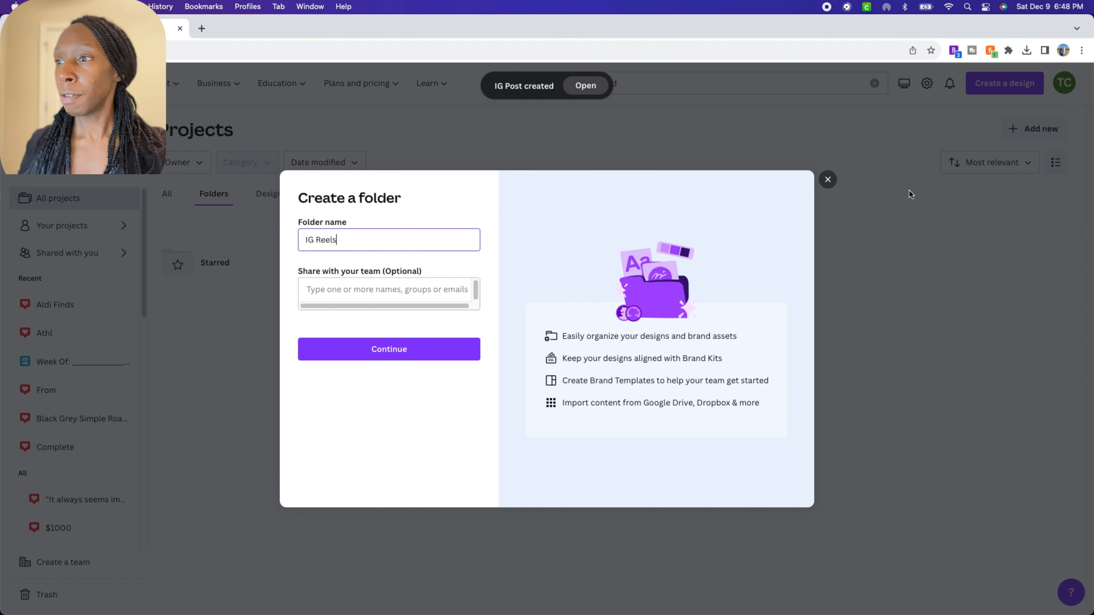
click(389, 348)
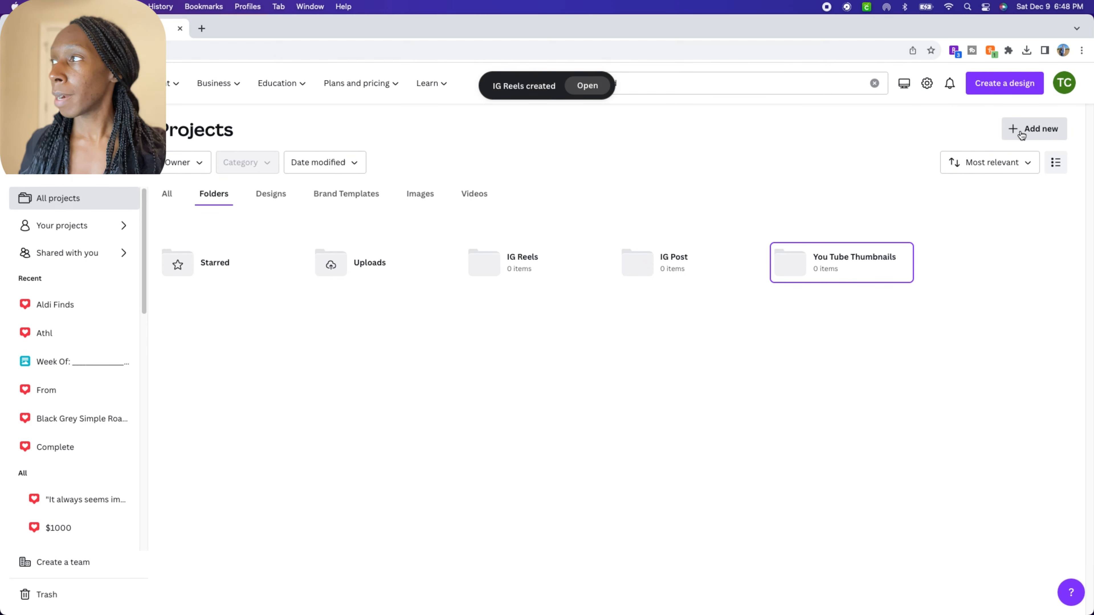
Step: Add a new folder named TikTok
click(1035, 128)
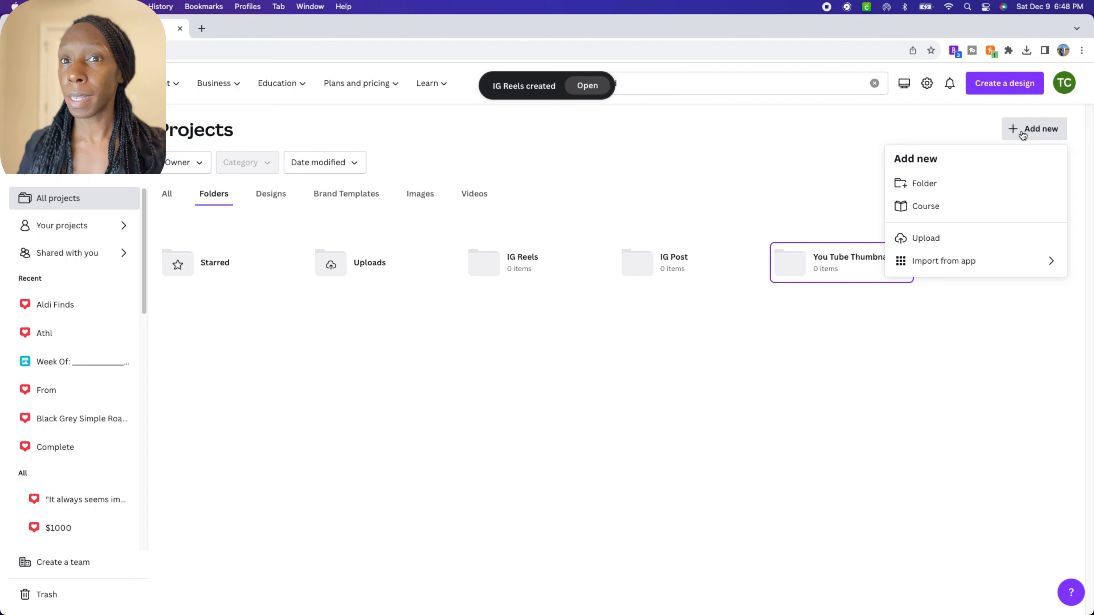
click(924, 183)
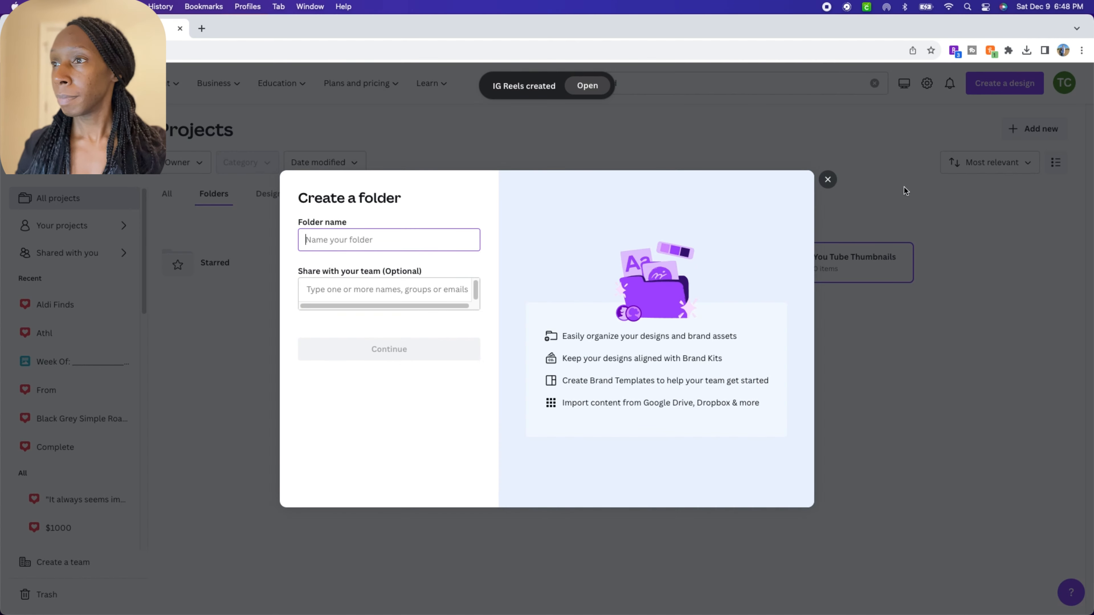
text(Tik)
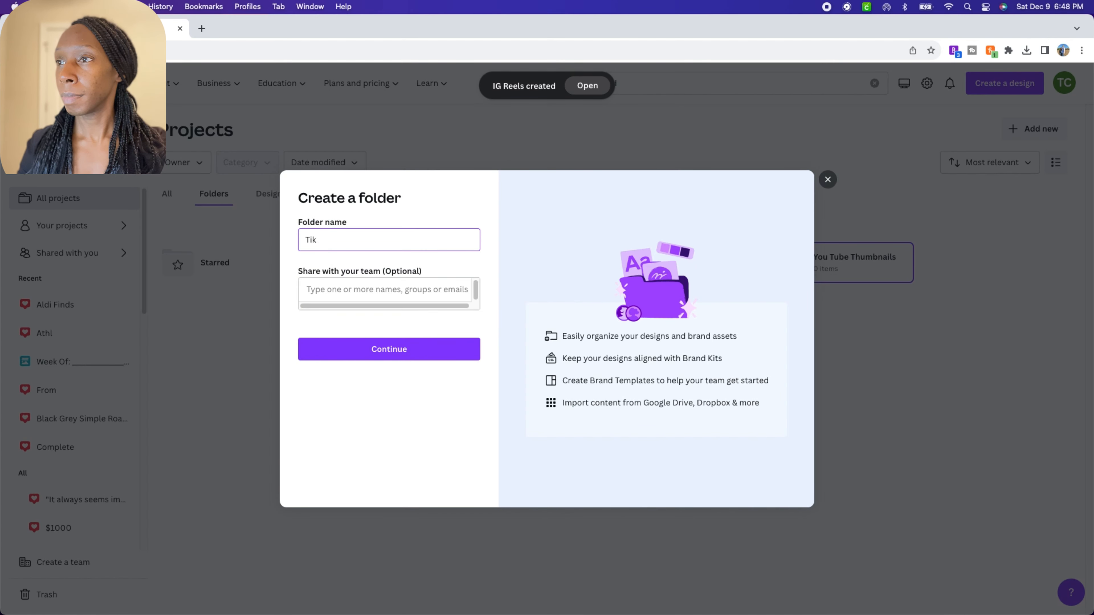
text(Tok)
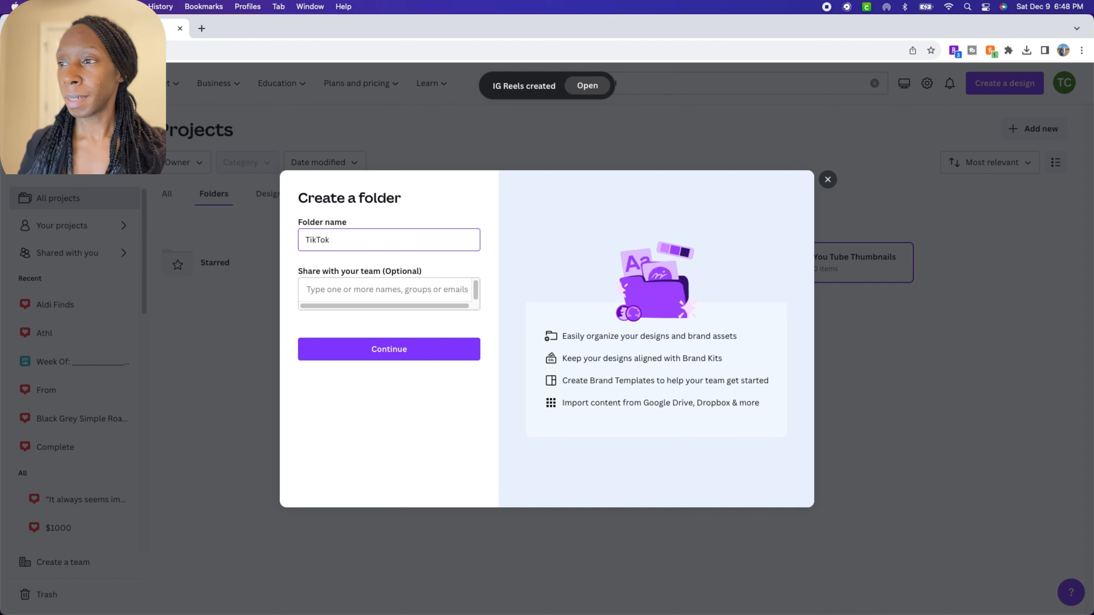
click(389, 348)
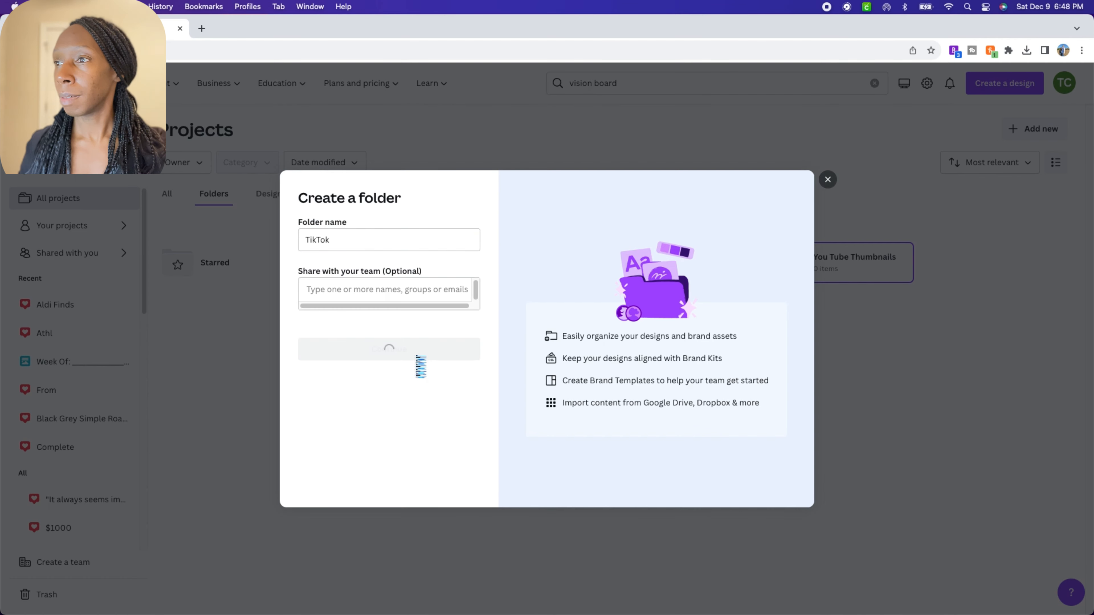
click(388, 348)
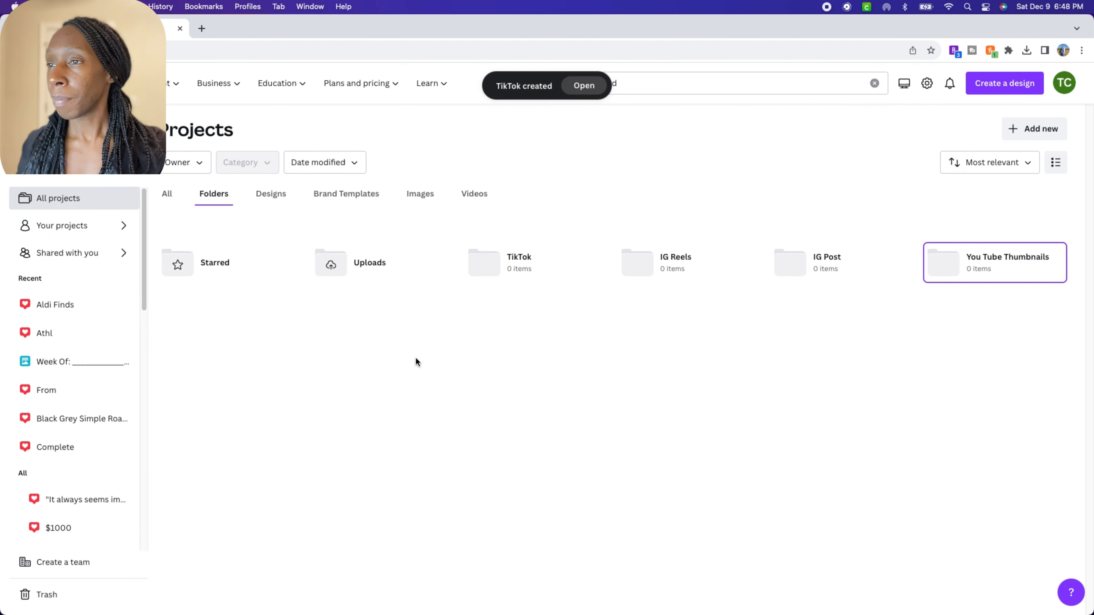
mouse_move(420, 341)
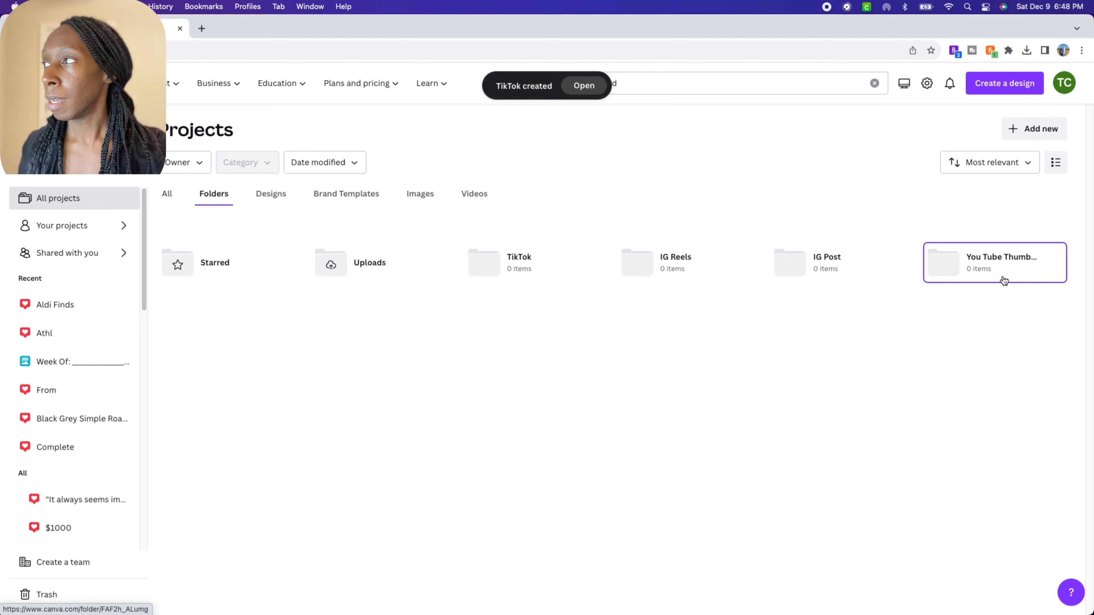
Step: Add a Digital Products folder and go inside it, still empty
click(1035, 128)
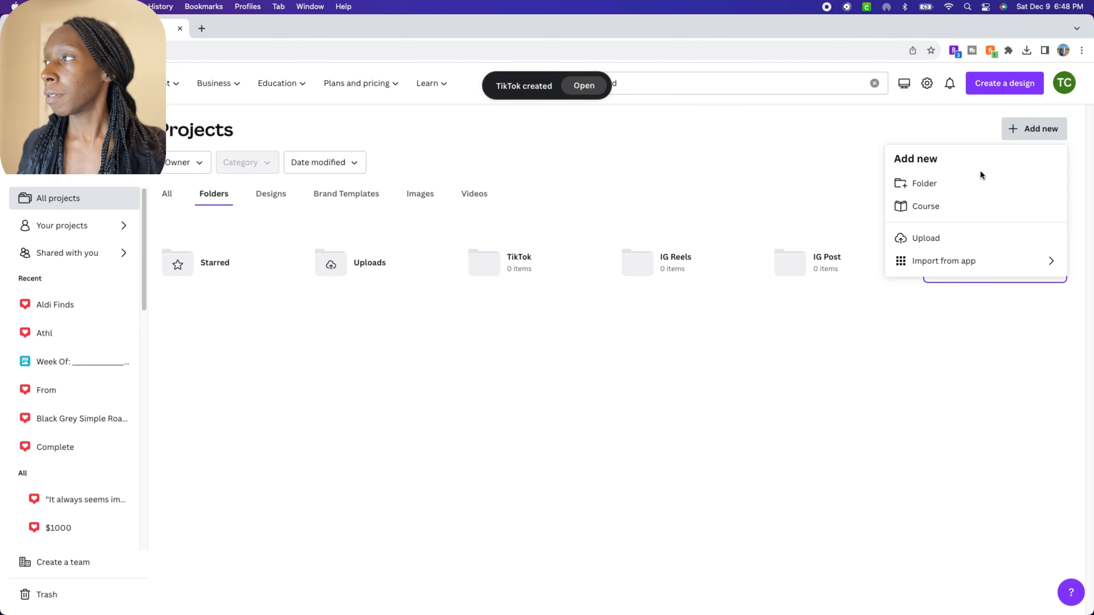
click(924, 183)
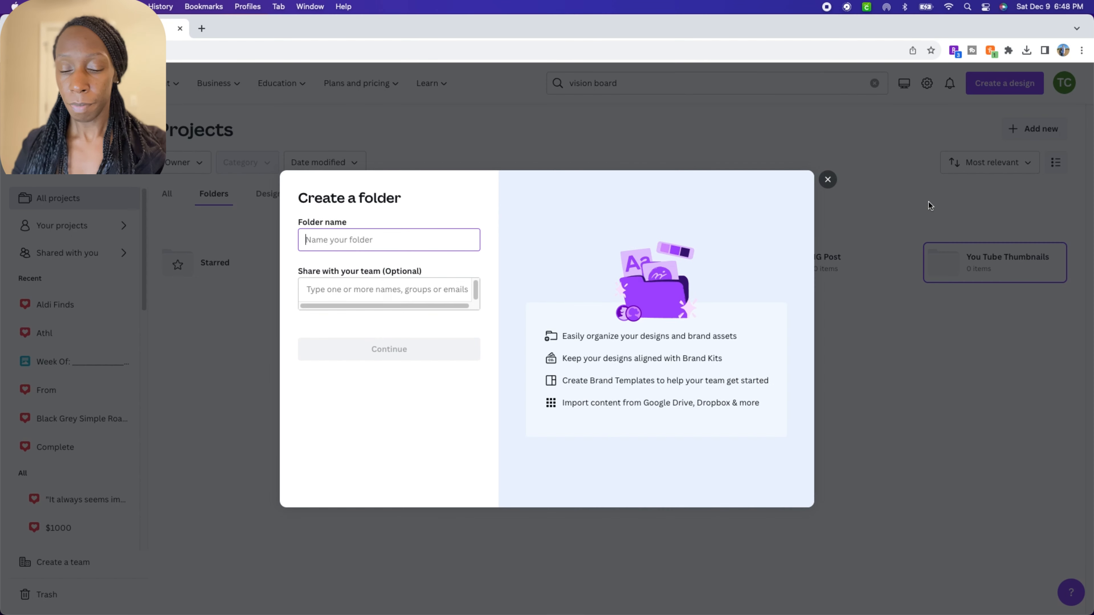
text(Digital Products)
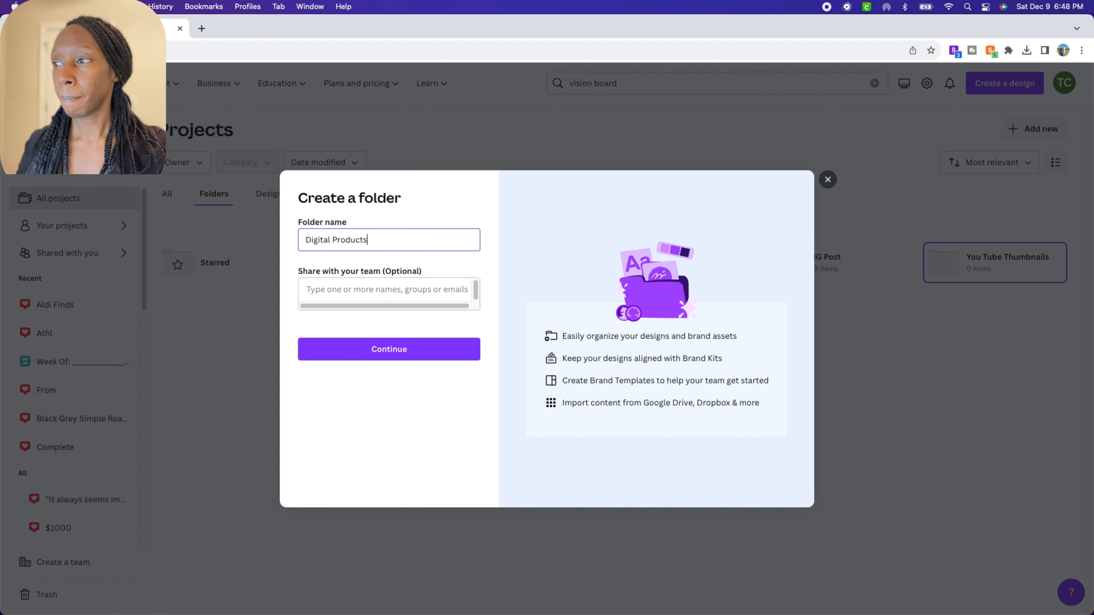
click(389, 349)
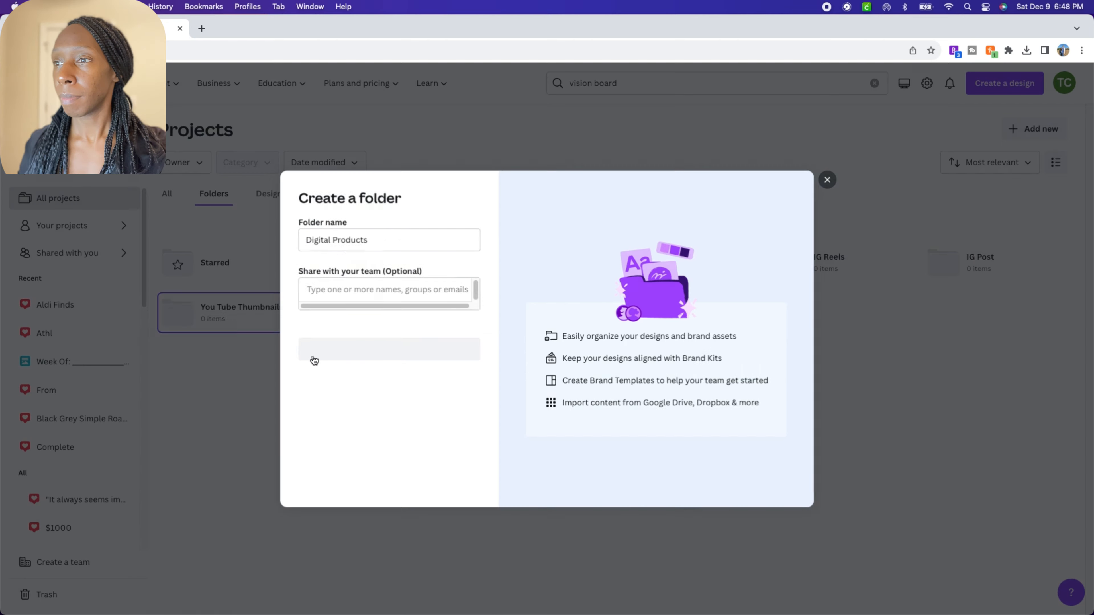
click(388, 349)
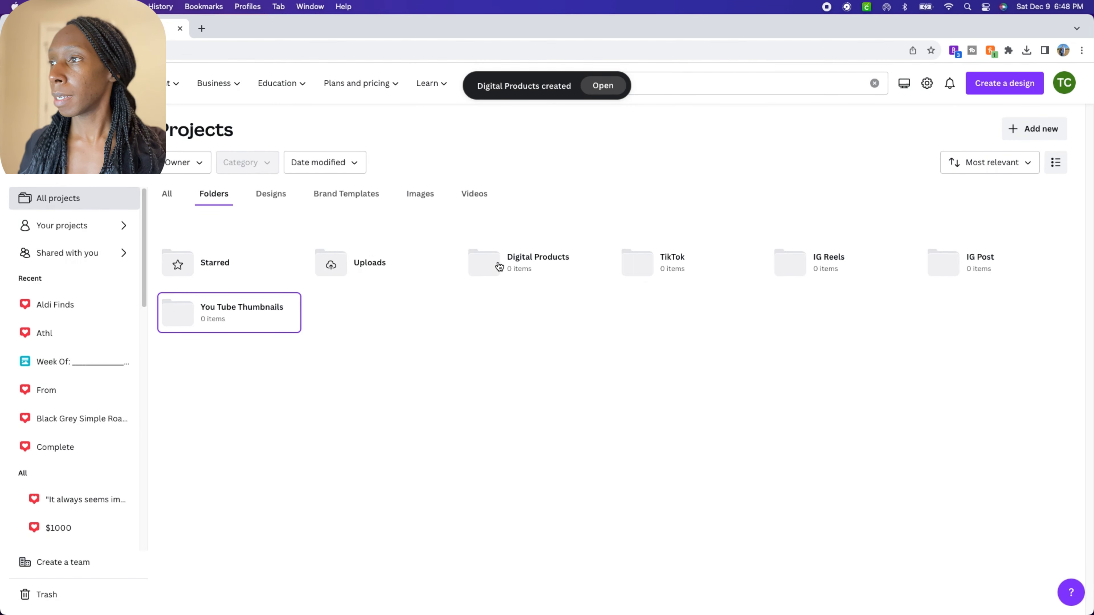
click(538, 262)
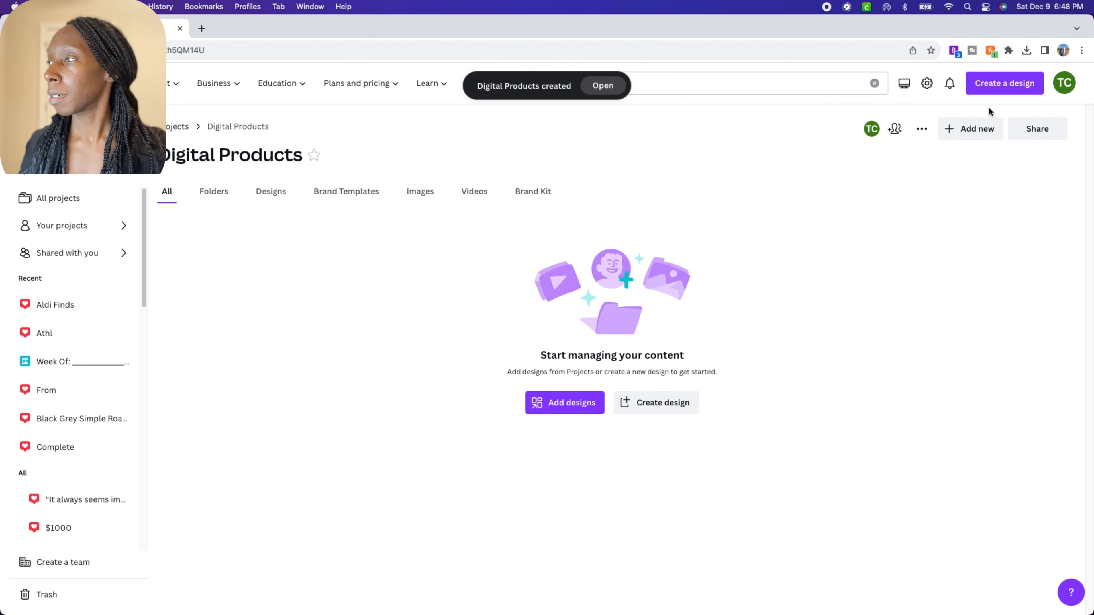
Step: Add a Journals subfolder inside Digital Products
click(970, 128)
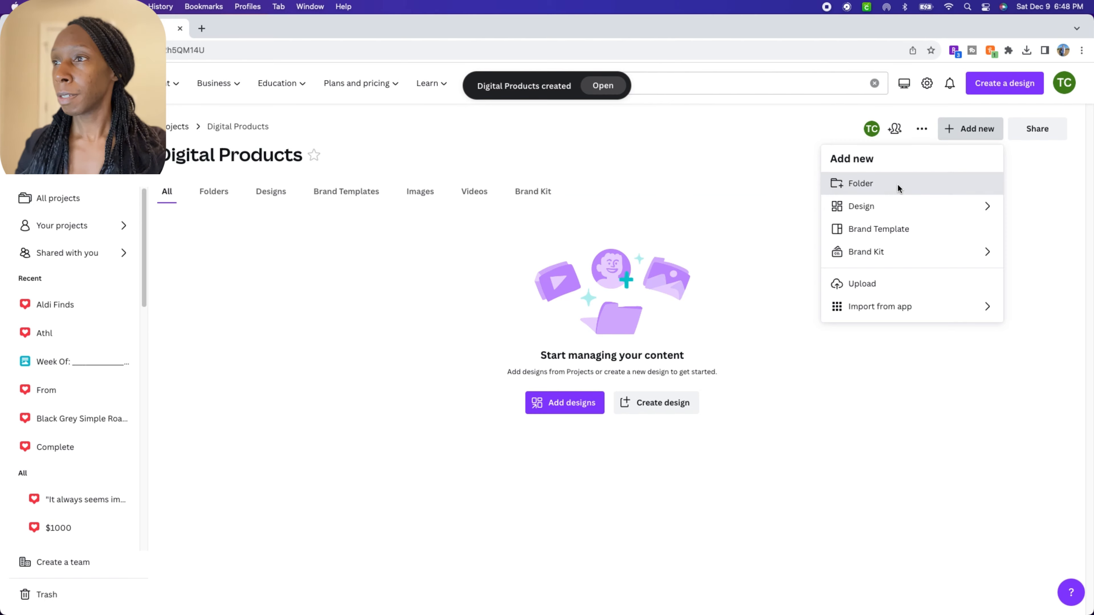
click(860, 183)
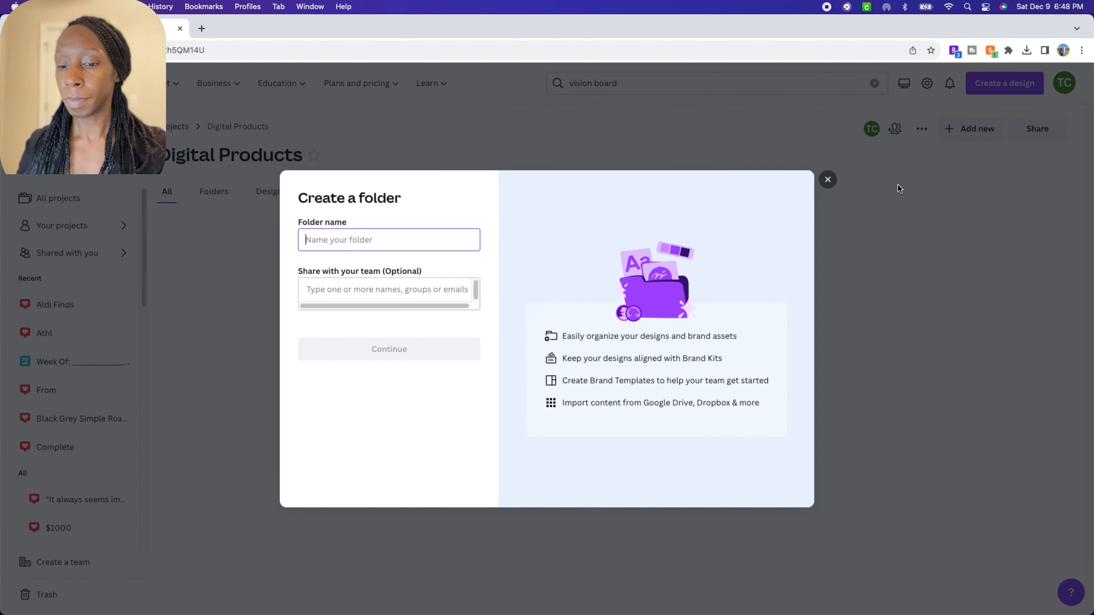
text(Journals)
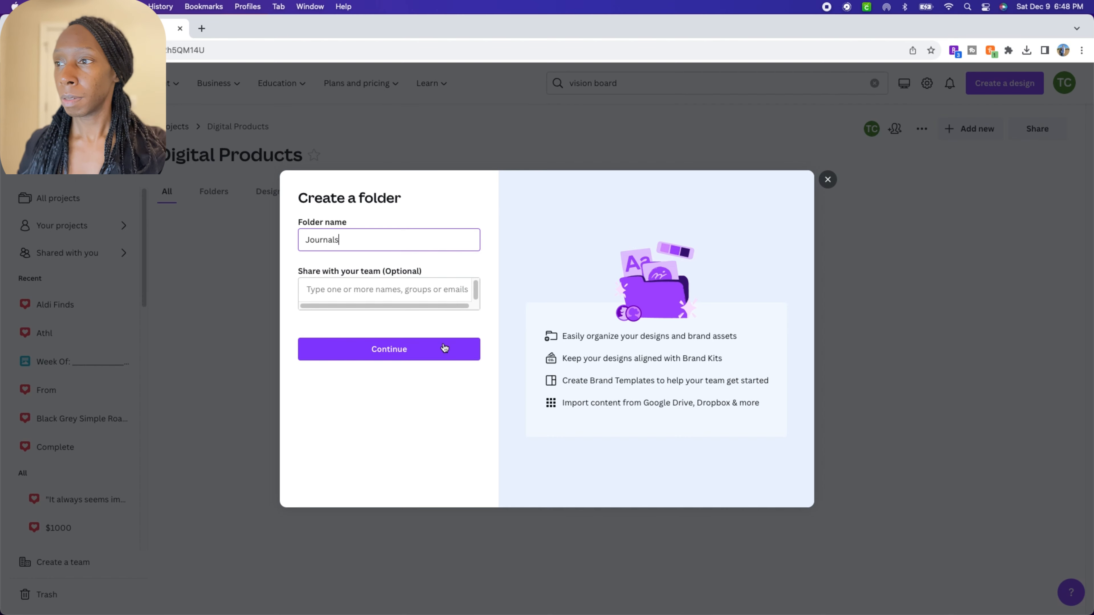
click(388, 348)
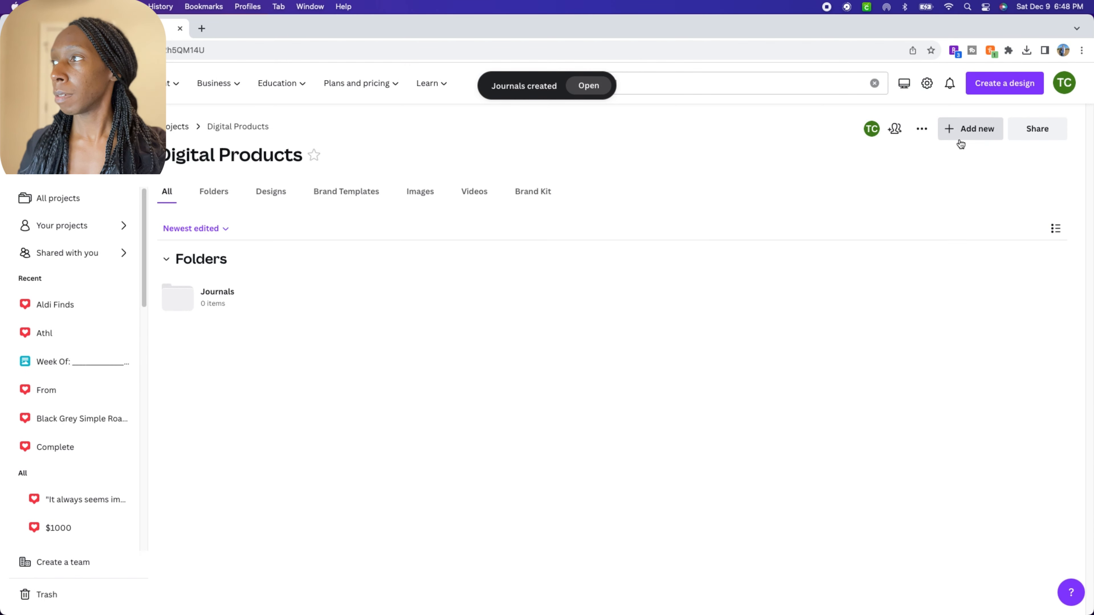
Step: Add an Affirmations subfolder, retyping the name after a typo
click(976, 128)
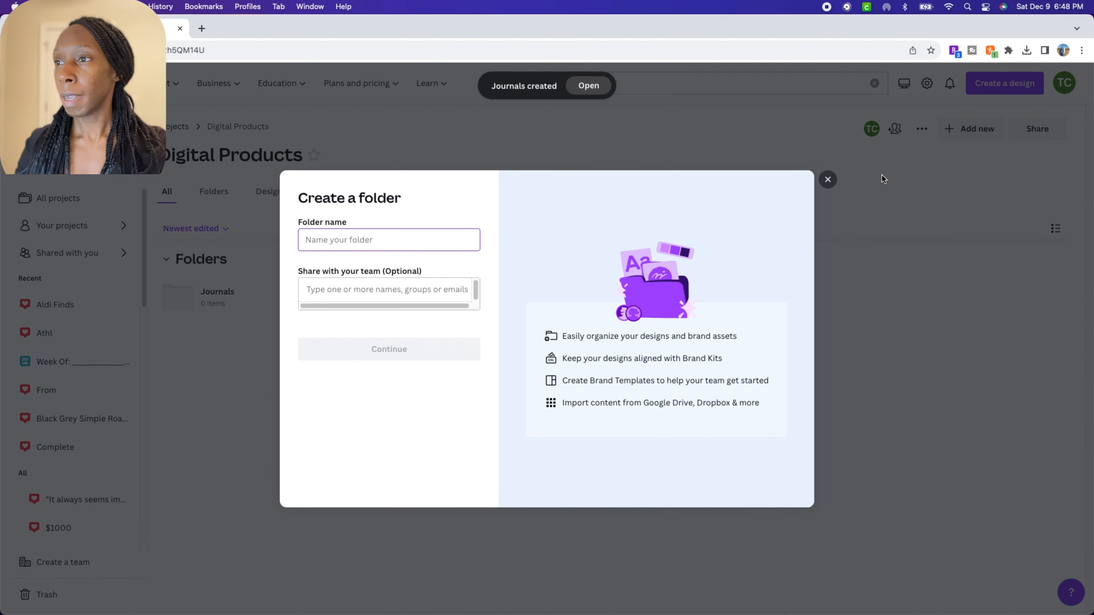
text(Affirm)
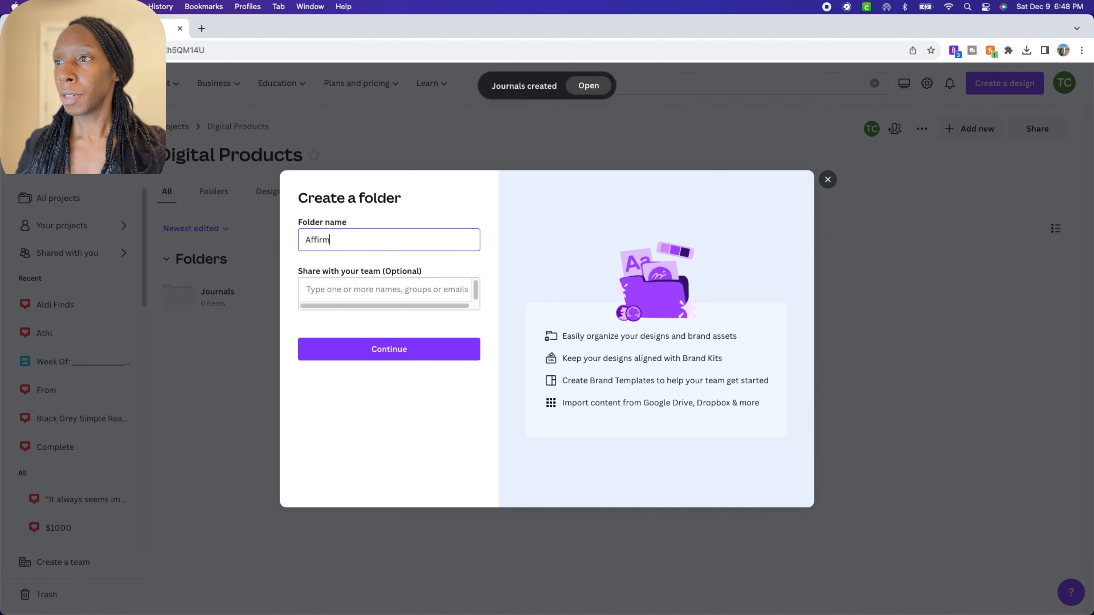
text(atio)
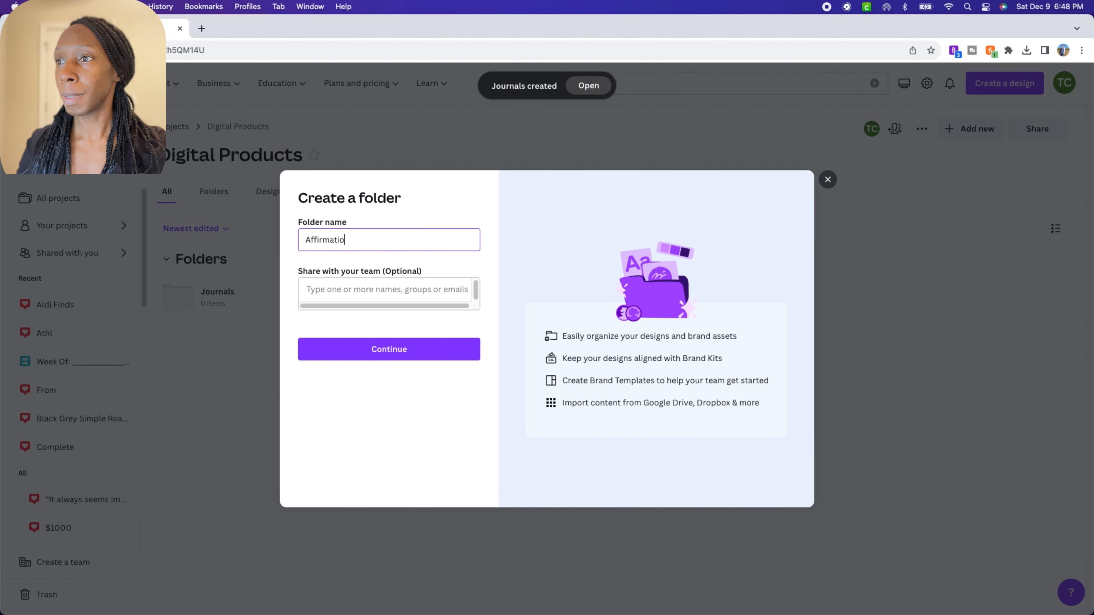
text(ffhjkfh)
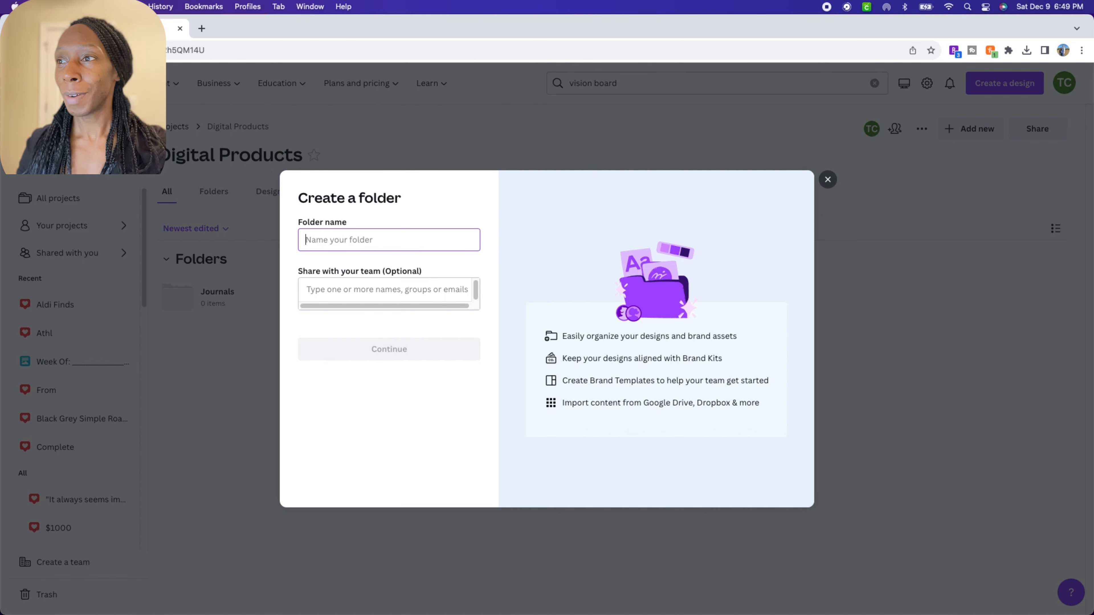
text(Affirm)
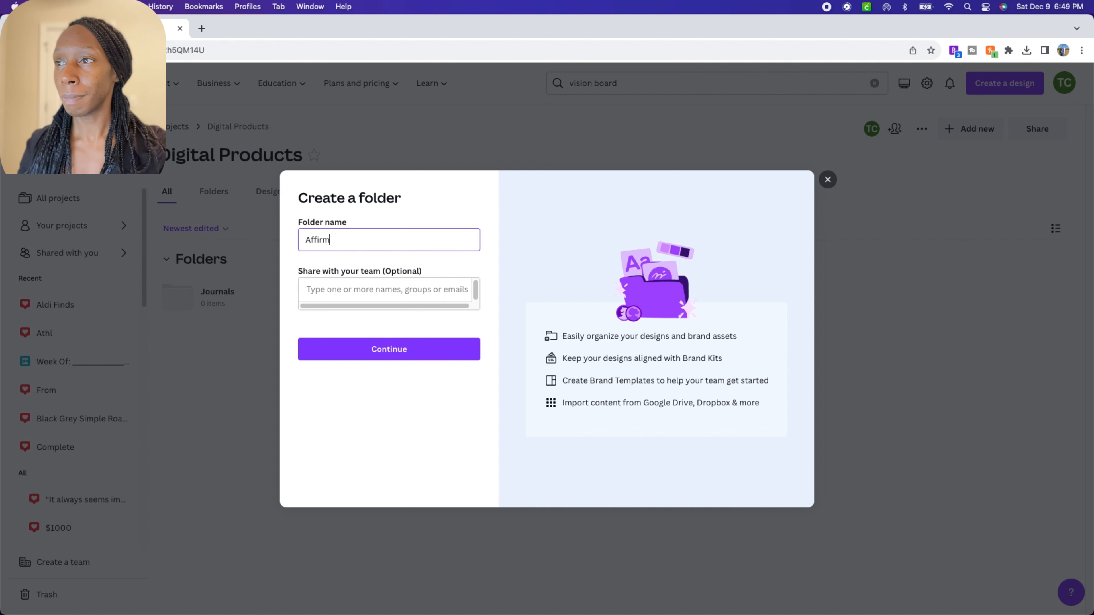
text(ations)
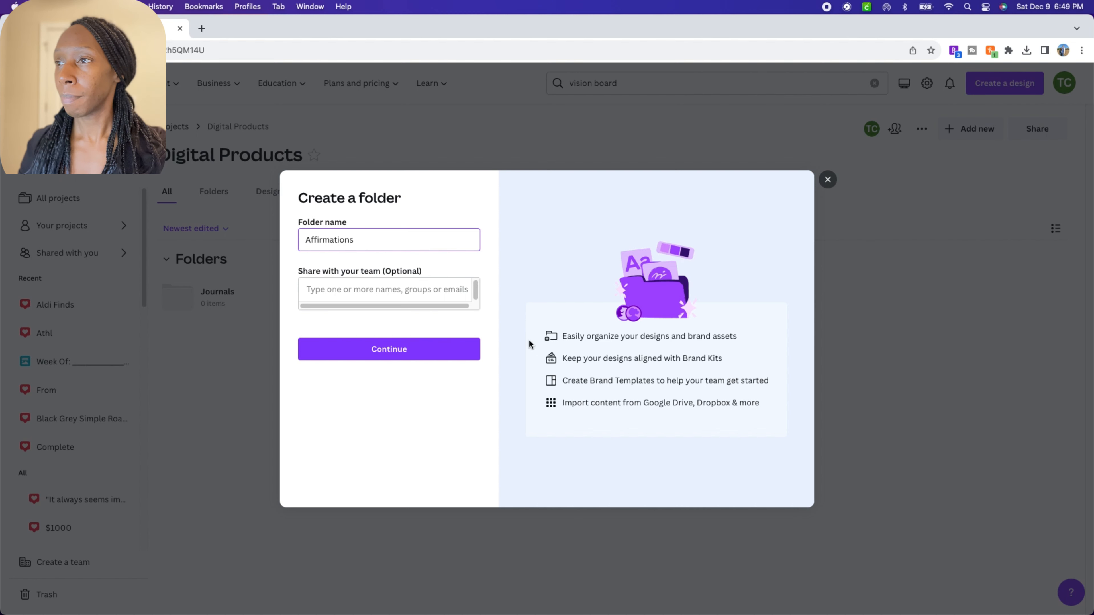
click(388, 349)
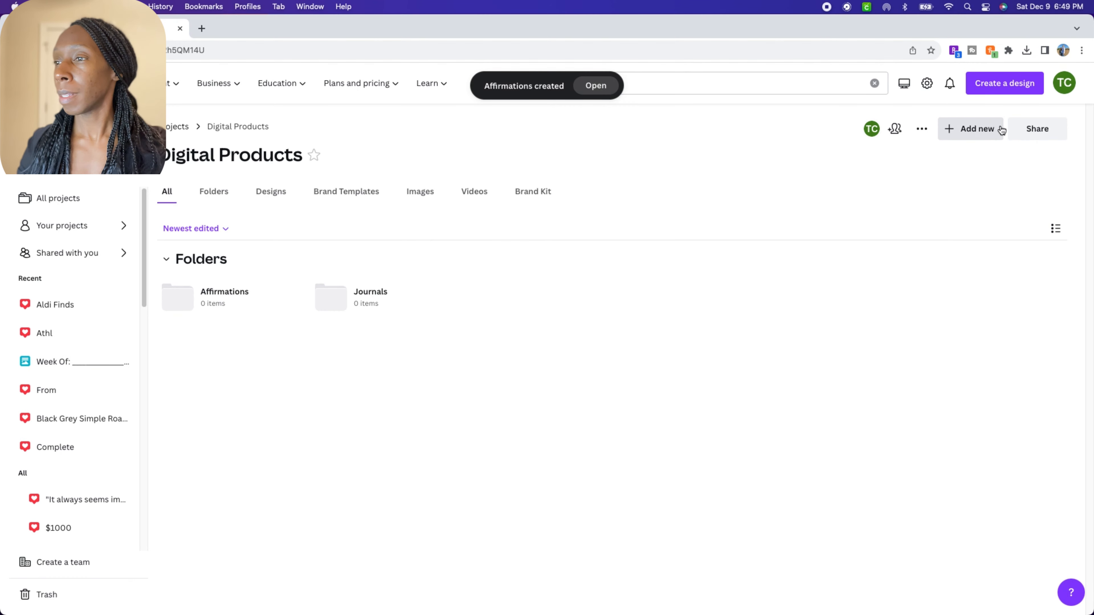
Step: Add a Planners subfolder
click(970, 128)
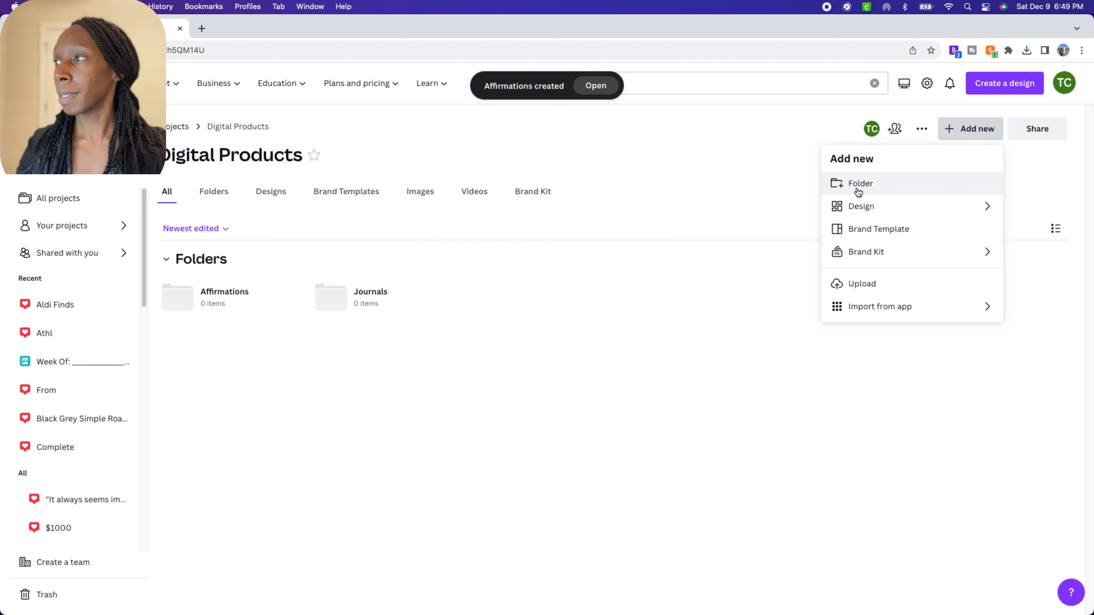
click(860, 183)
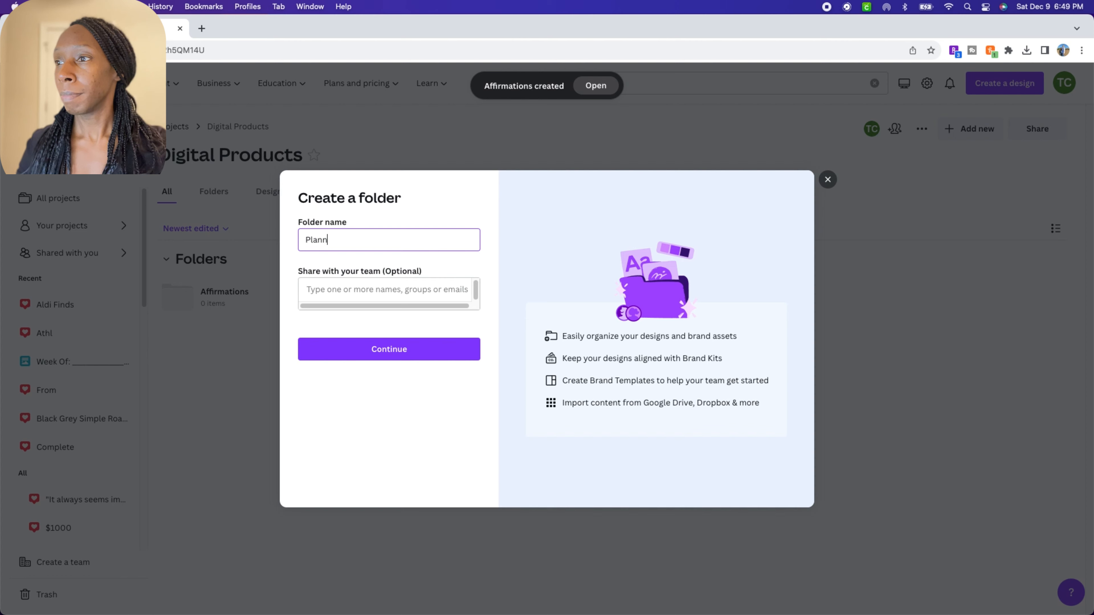
text(ers)
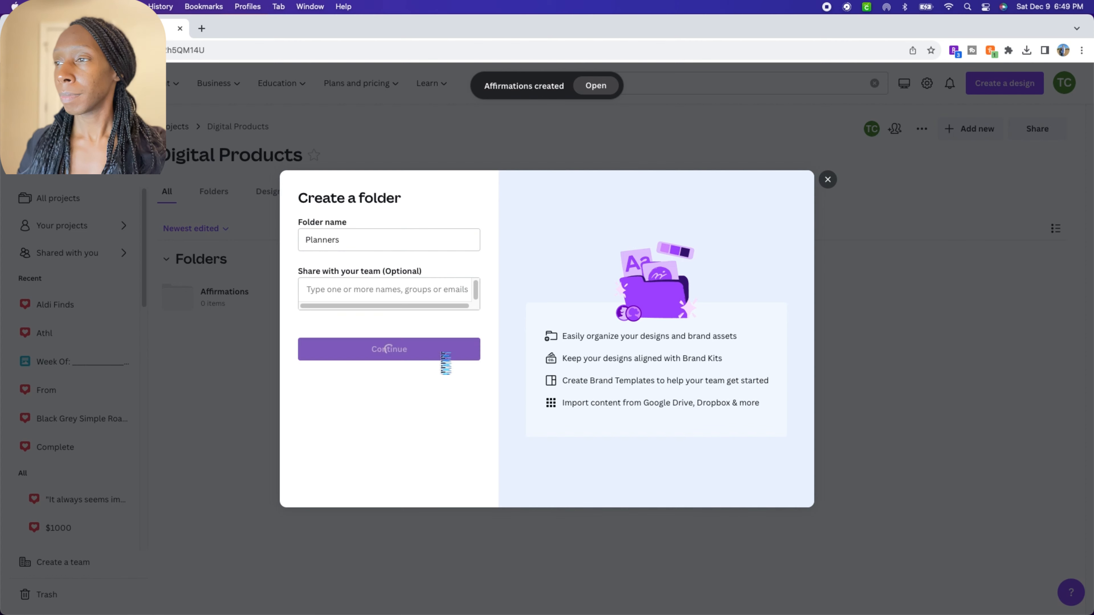
Step: Add a Stationery subfolder, look inside it and return to Digital Products
click(975, 128)
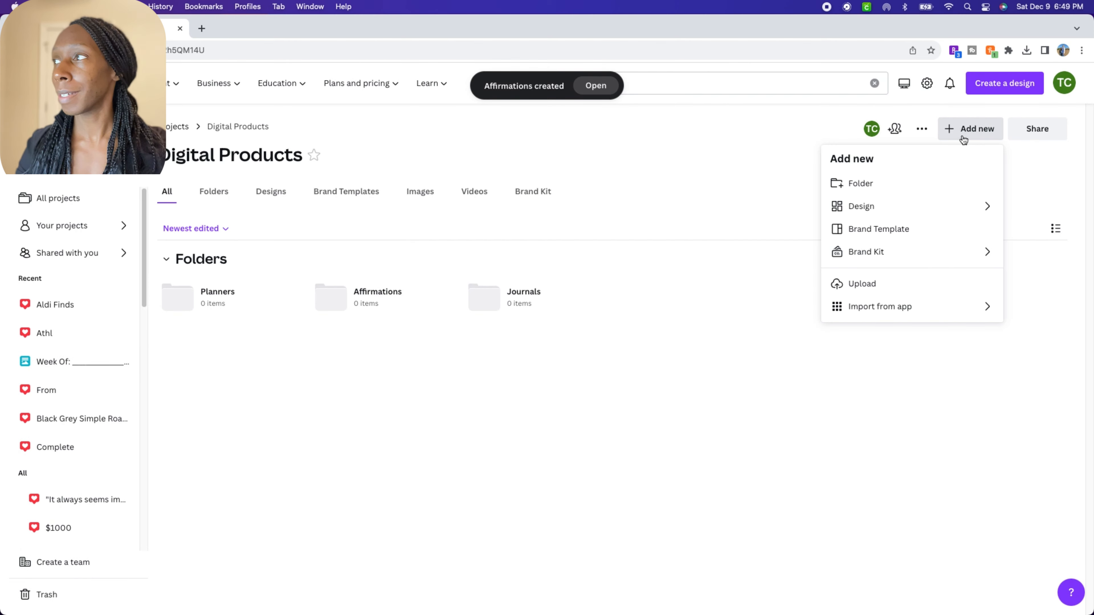
click(860, 183)
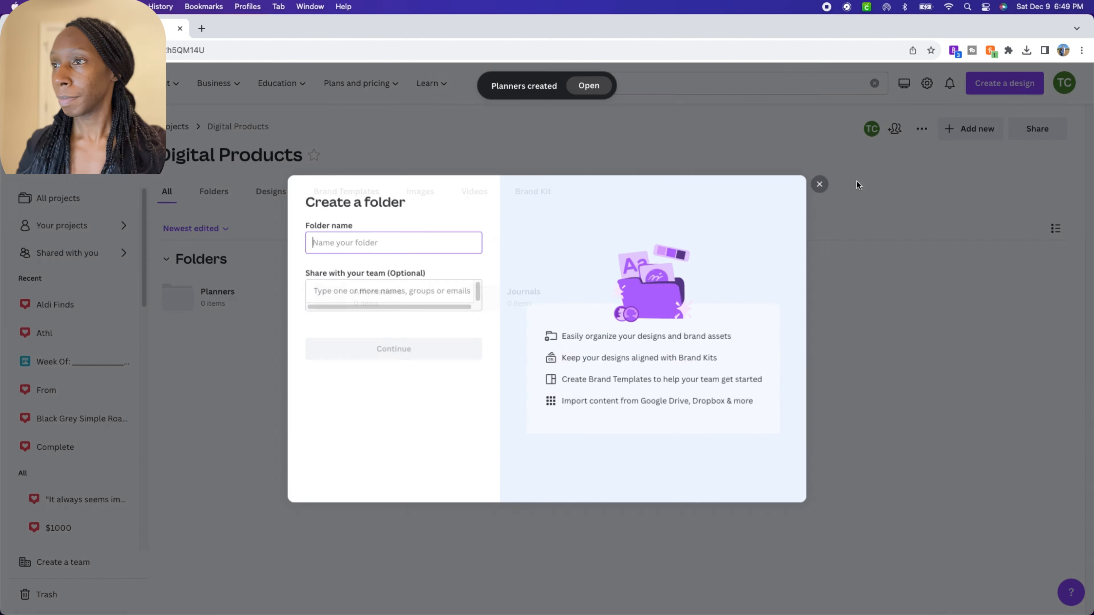
text(Stationary)
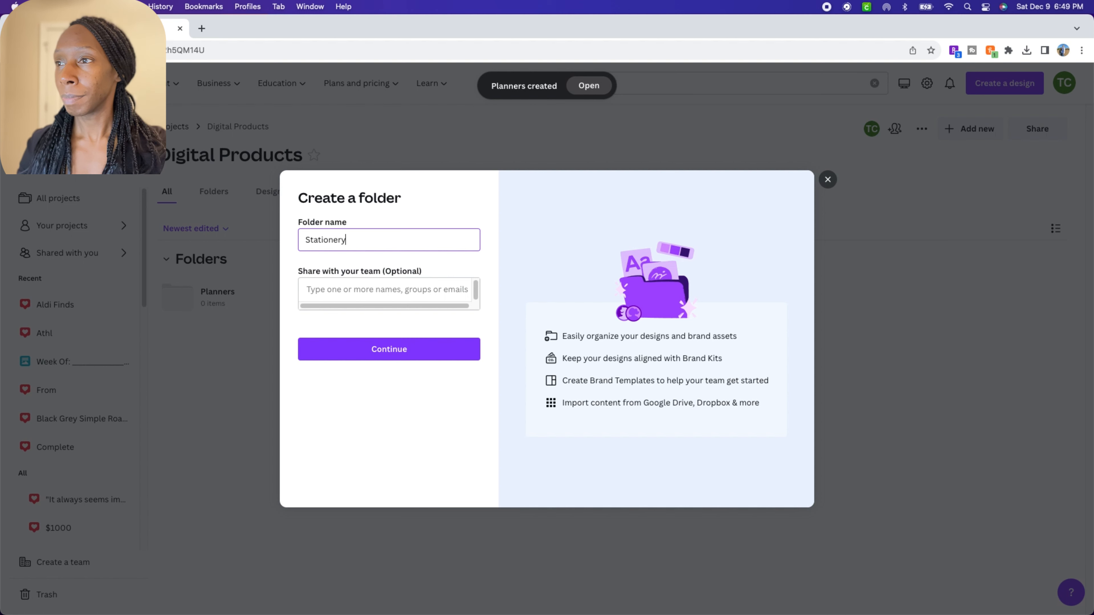
mouse_move(462, 336)
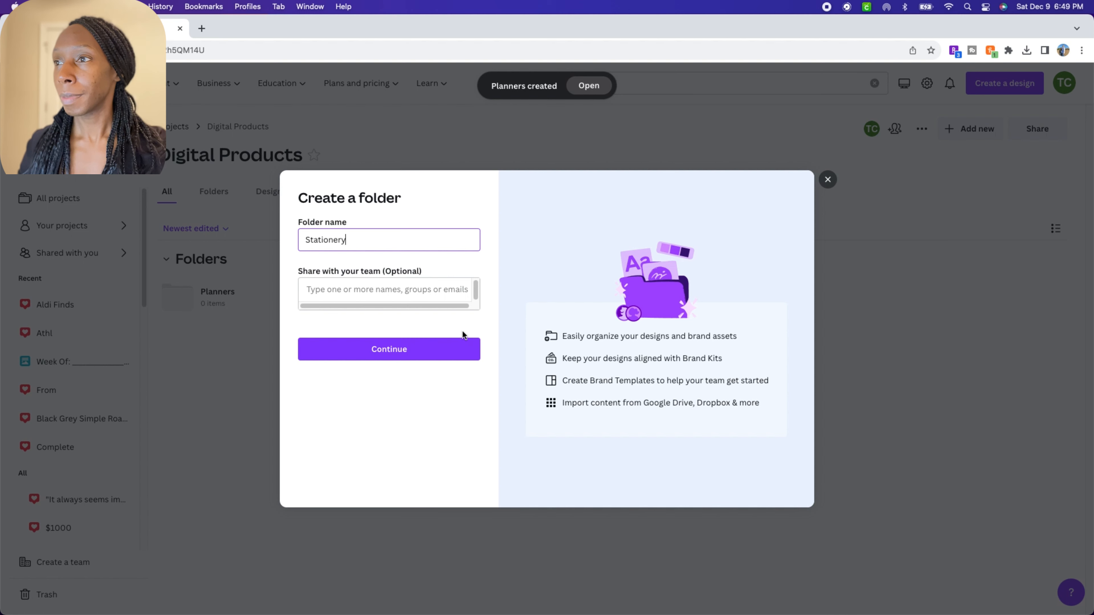
click(389, 349)
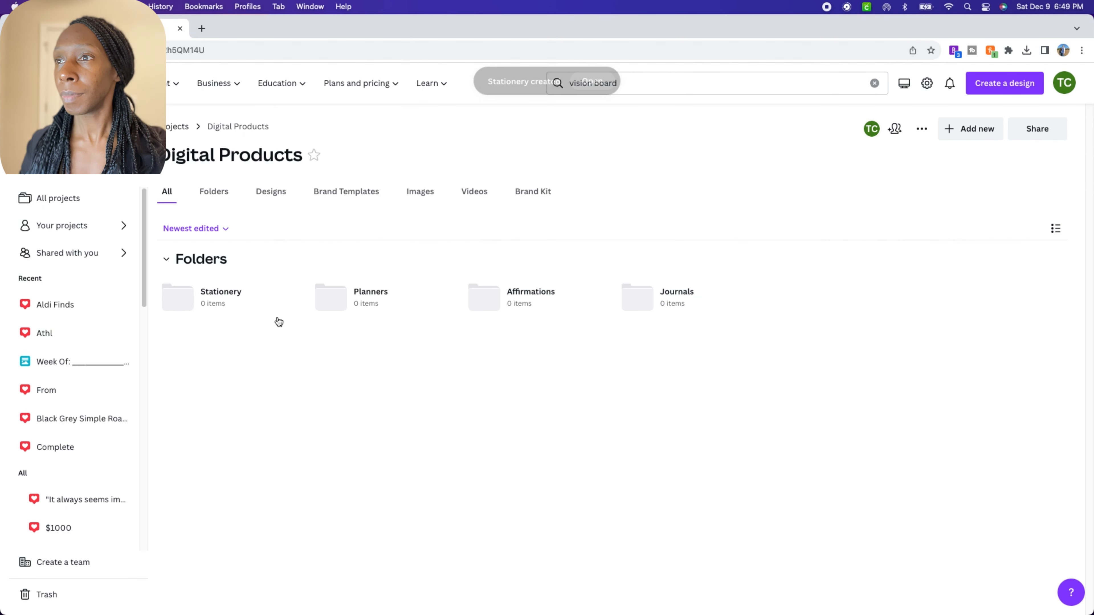
click(221, 291)
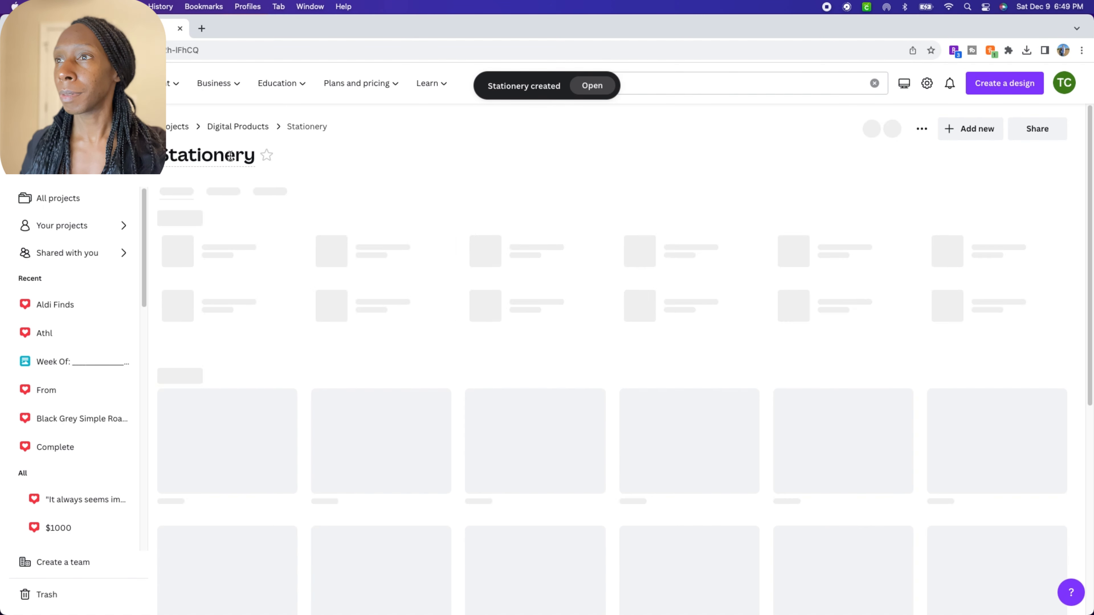
click(237, 127)
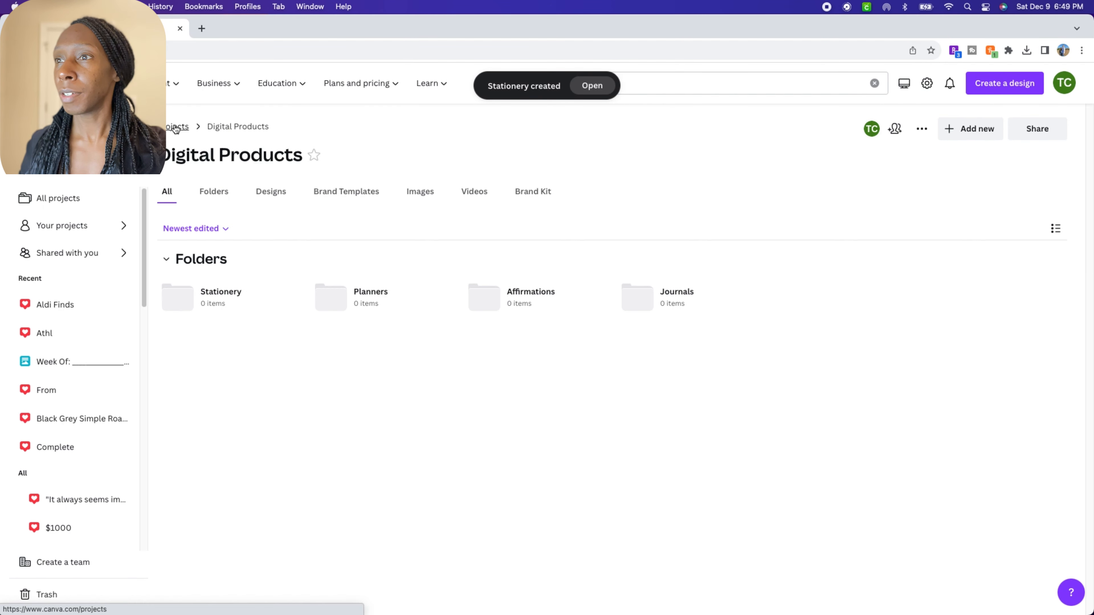
Step: Return to Projects via the breadcrumb, expand Folders and toggle list view on and back to grid
click(176, 127)
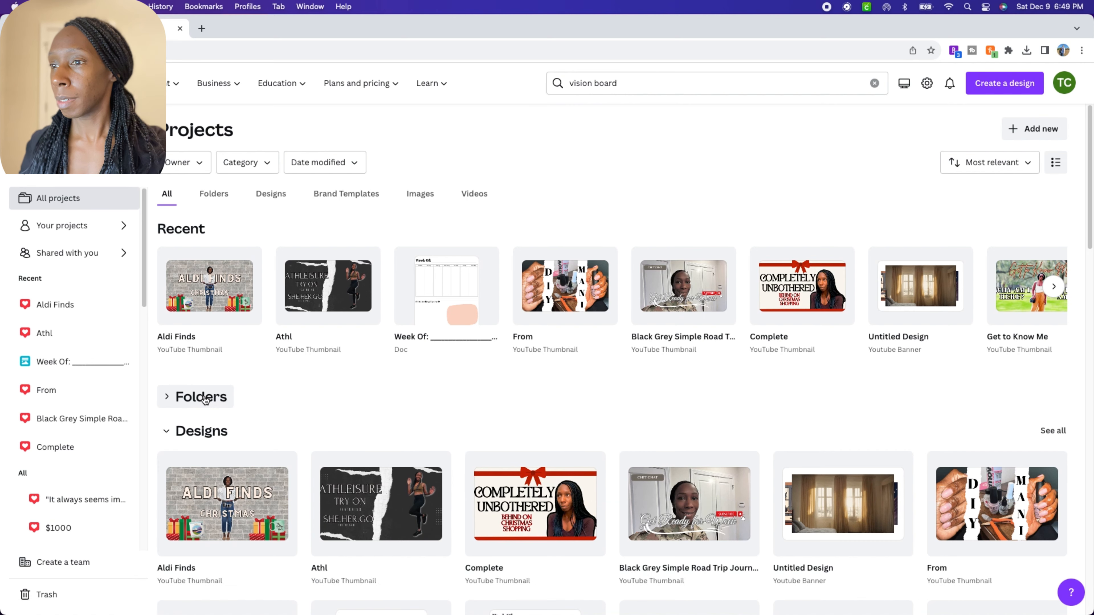
click(196, 397)
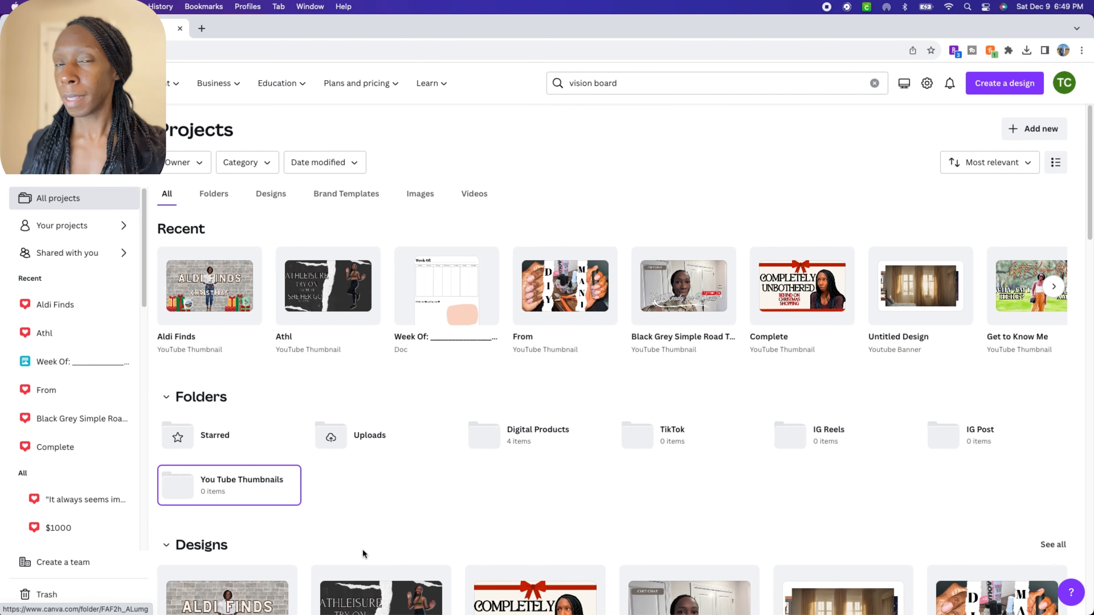
mouse_move(374, 547)
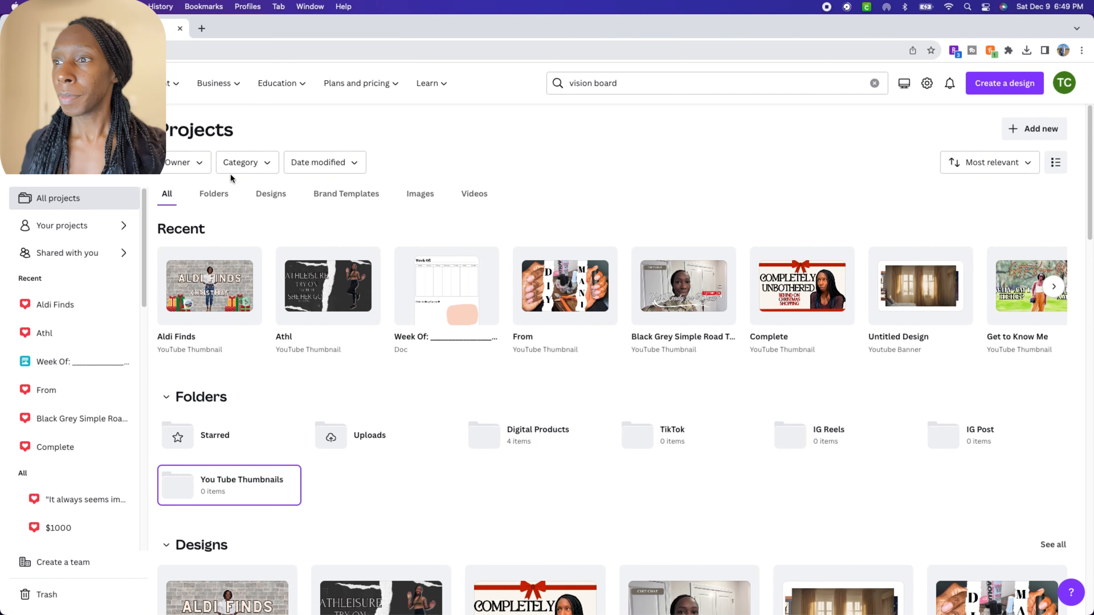
mouse_move(335, 371)
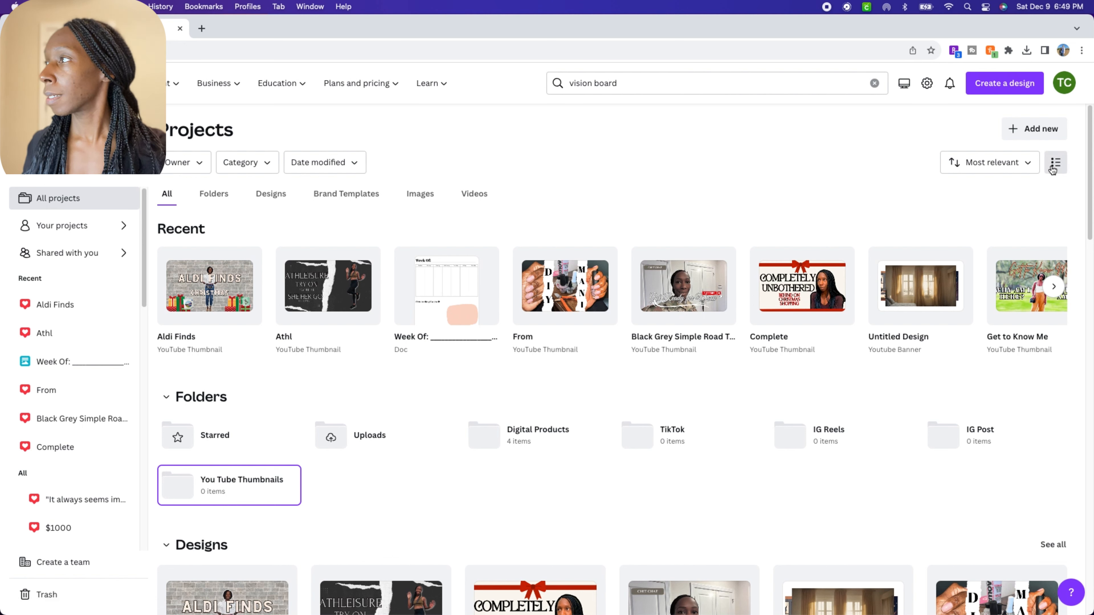
click(1055, 162)
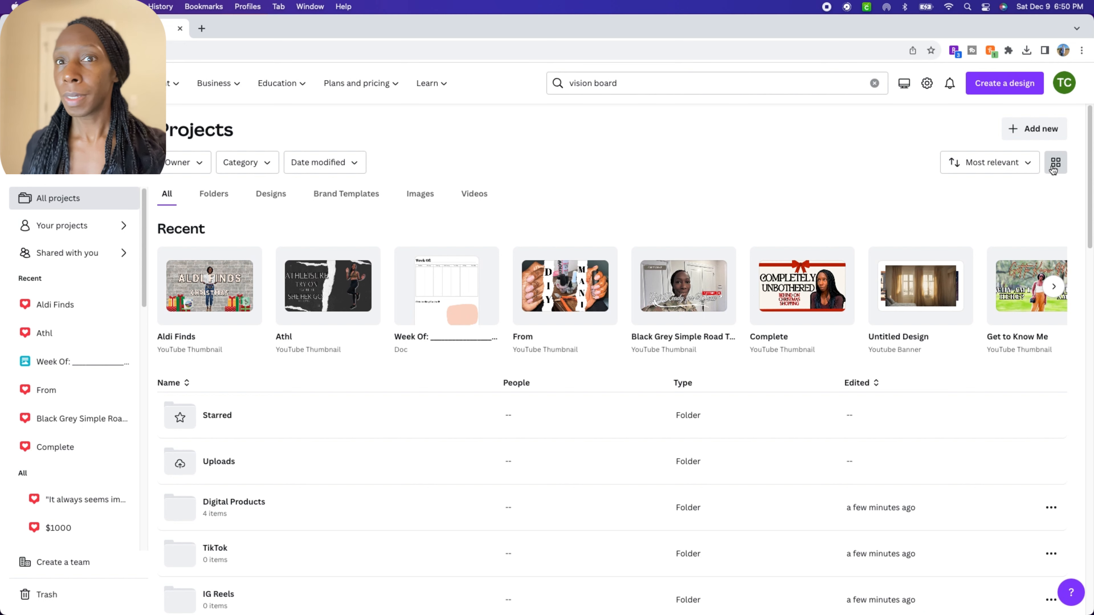
click(1055, 163)
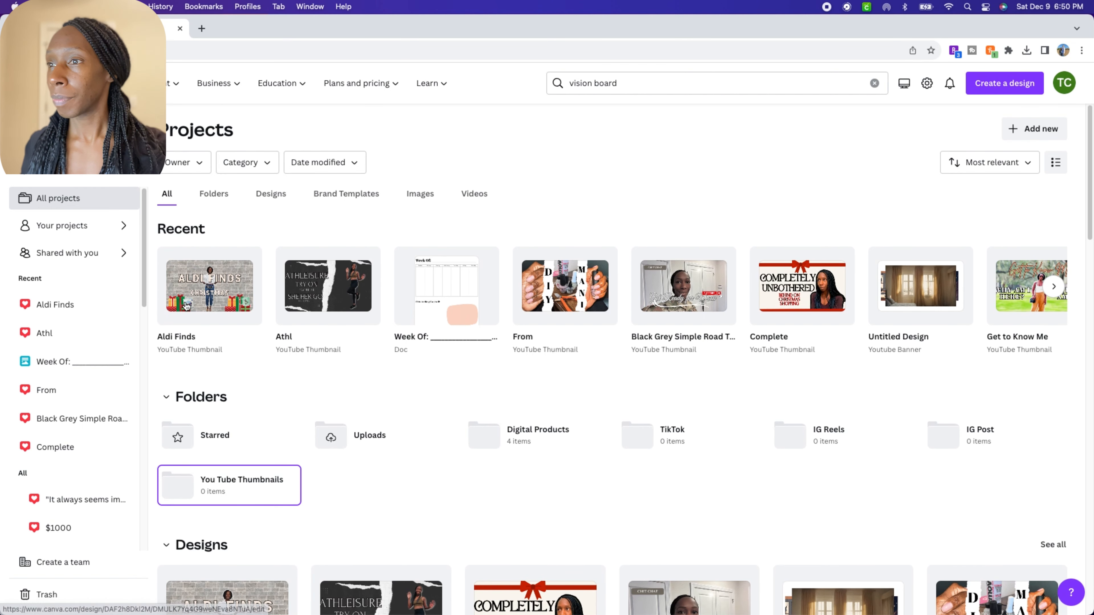
mouse_move(237, 339)
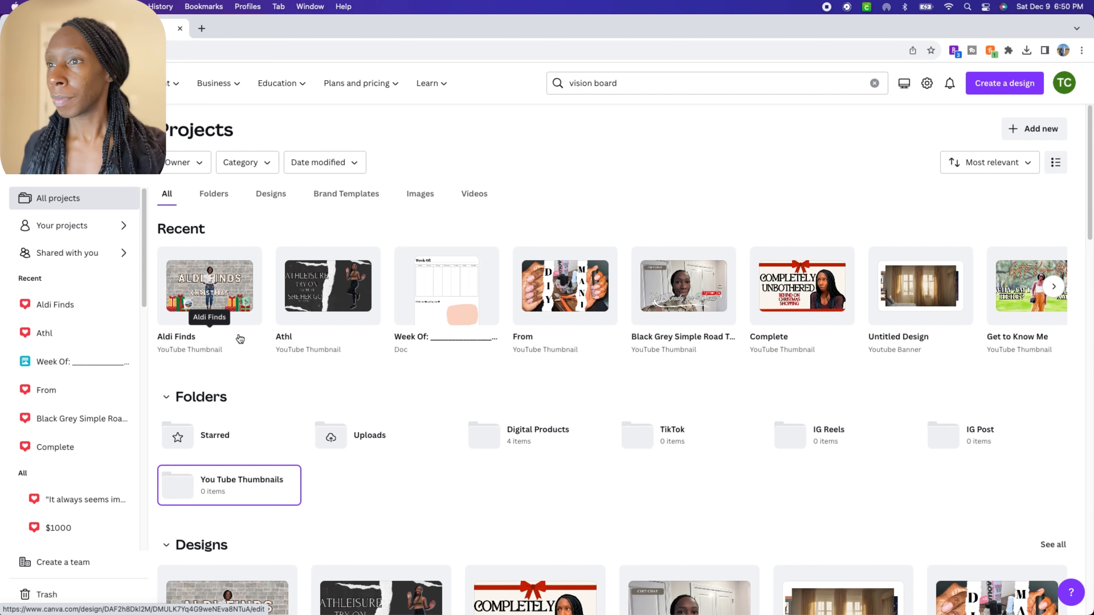
Step: Move the four selected thumbnails (Aldi Finds, Athl, Complete, Black Grey road trip) into You Tube Thumbnails
scroll(down, 3)
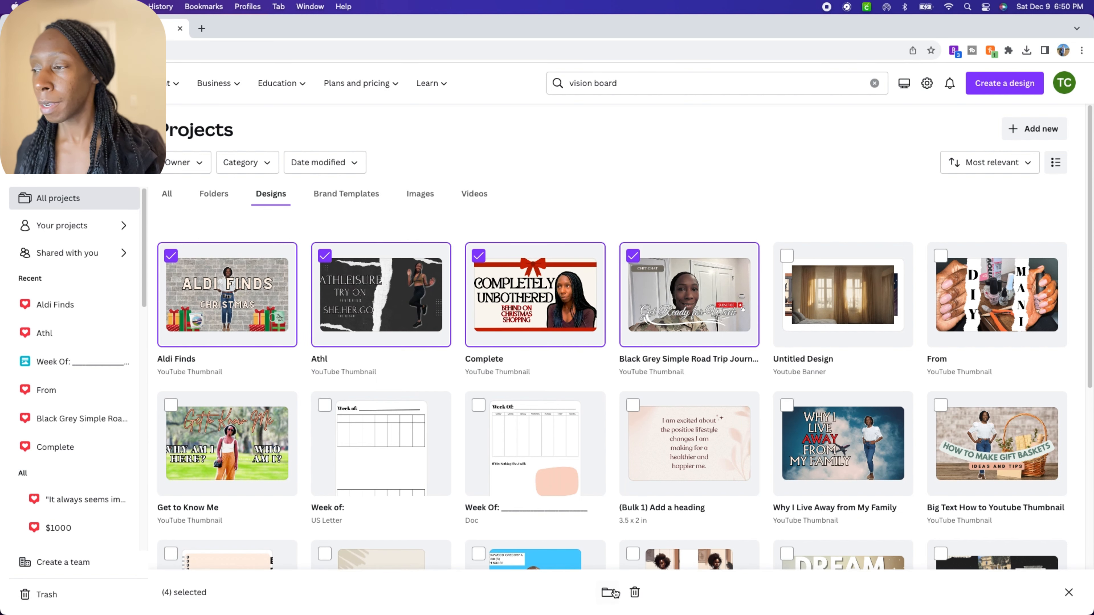
click(610, 593)
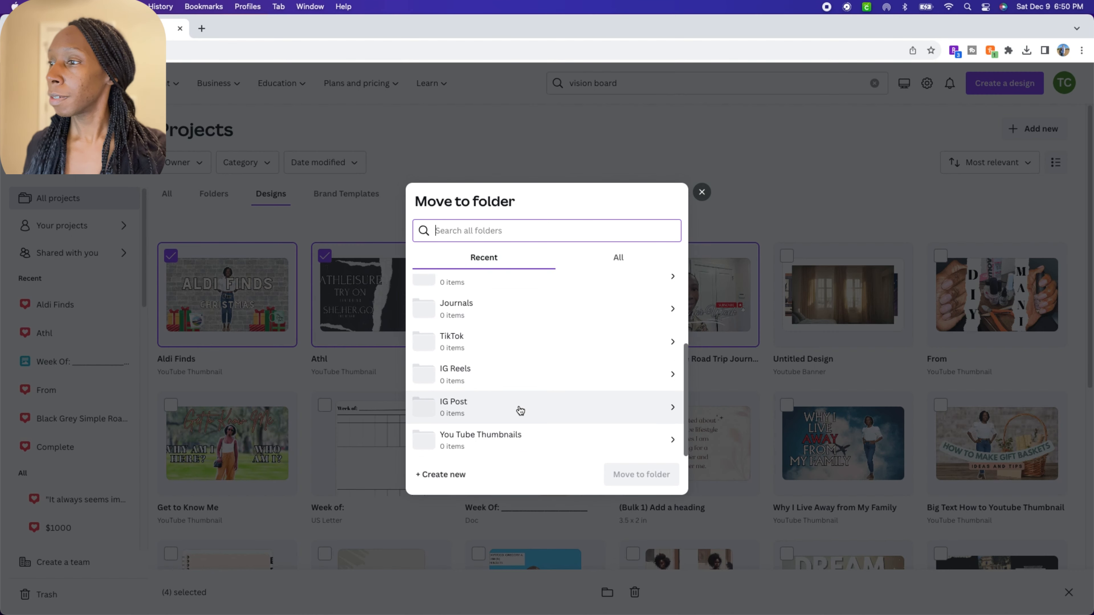
click(479, 440)
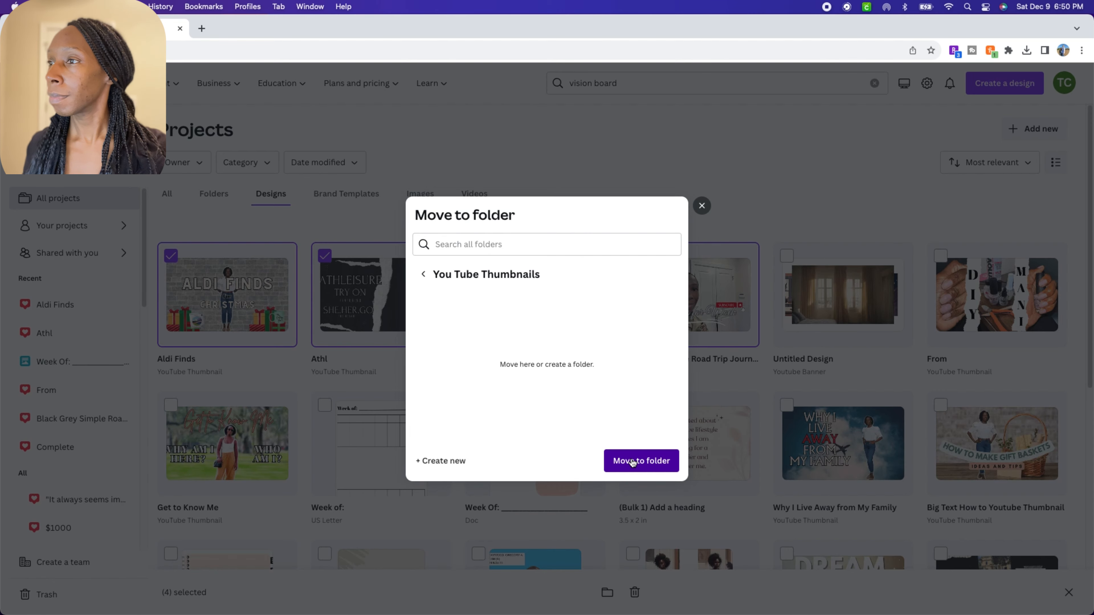
click(640, 461)
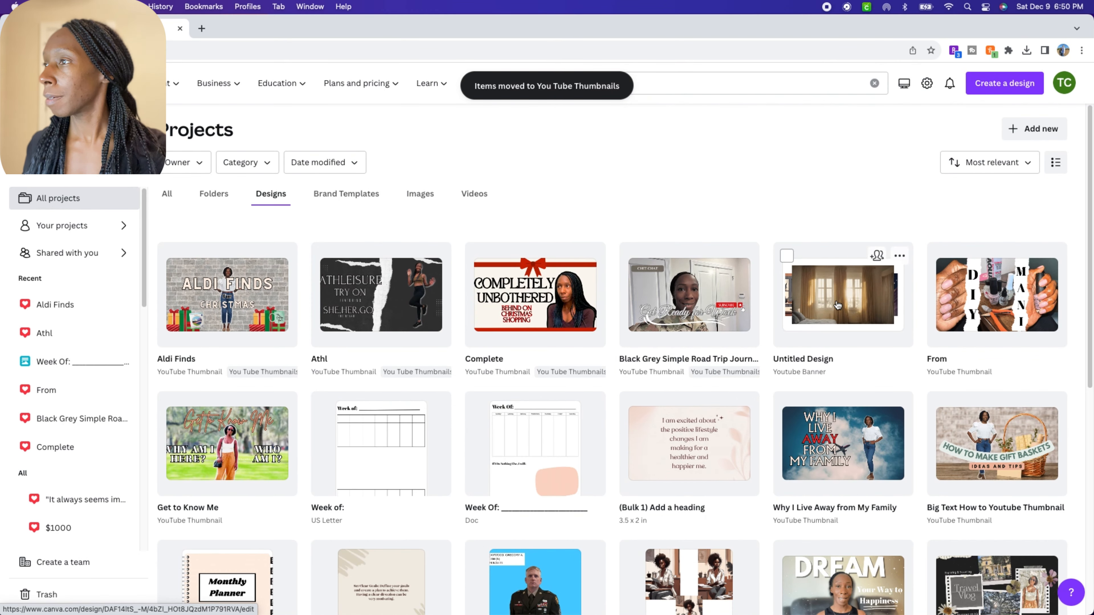
Step: Select the remaining thumbnails including From, Get to Know Me, Walk through, Home and Leaving This Behind
click(939, 256)
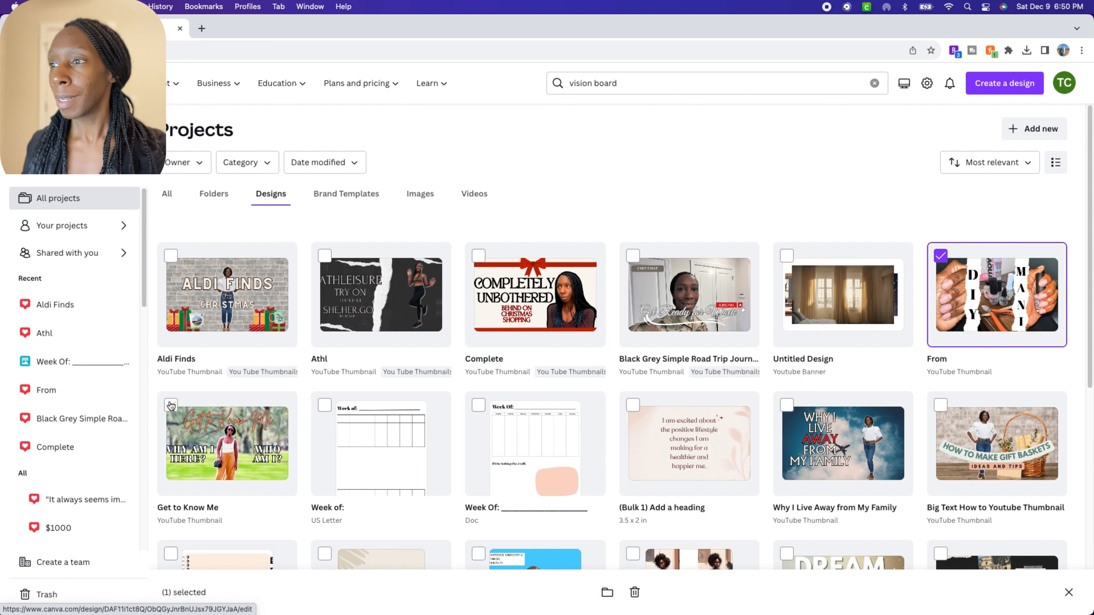
click(171, 404)
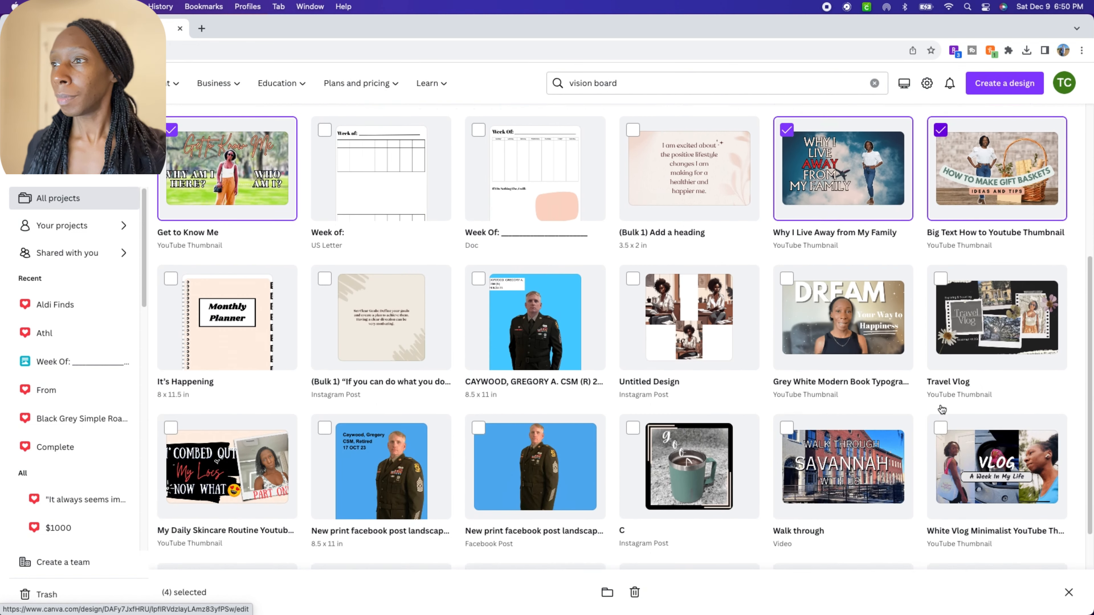
scroll(down, 3)
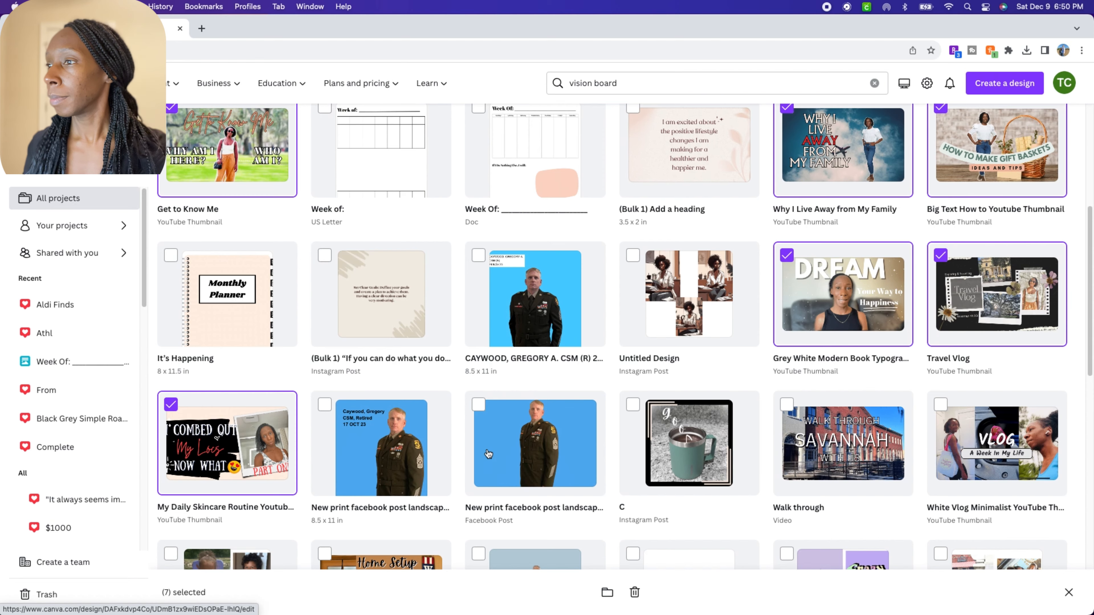
scroll(down, 3)
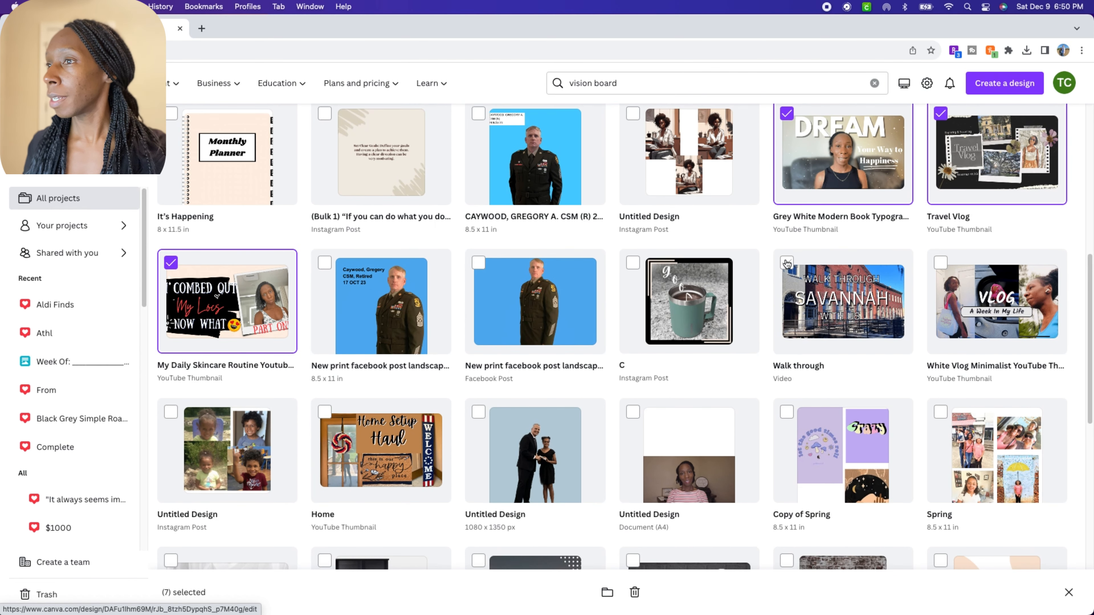
click(787, 264)
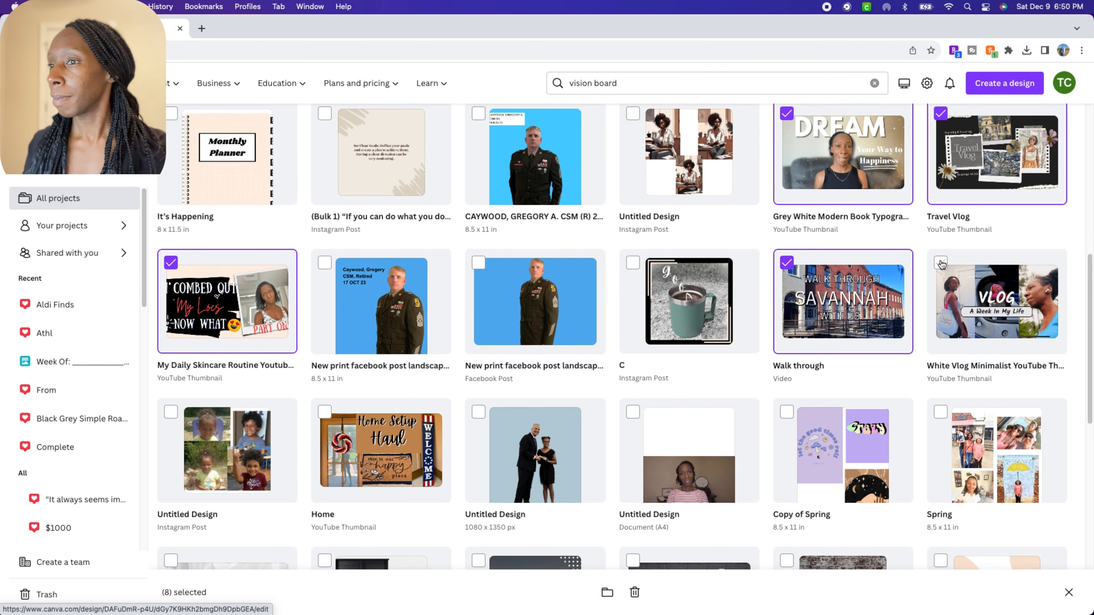
scroll(down, 3)
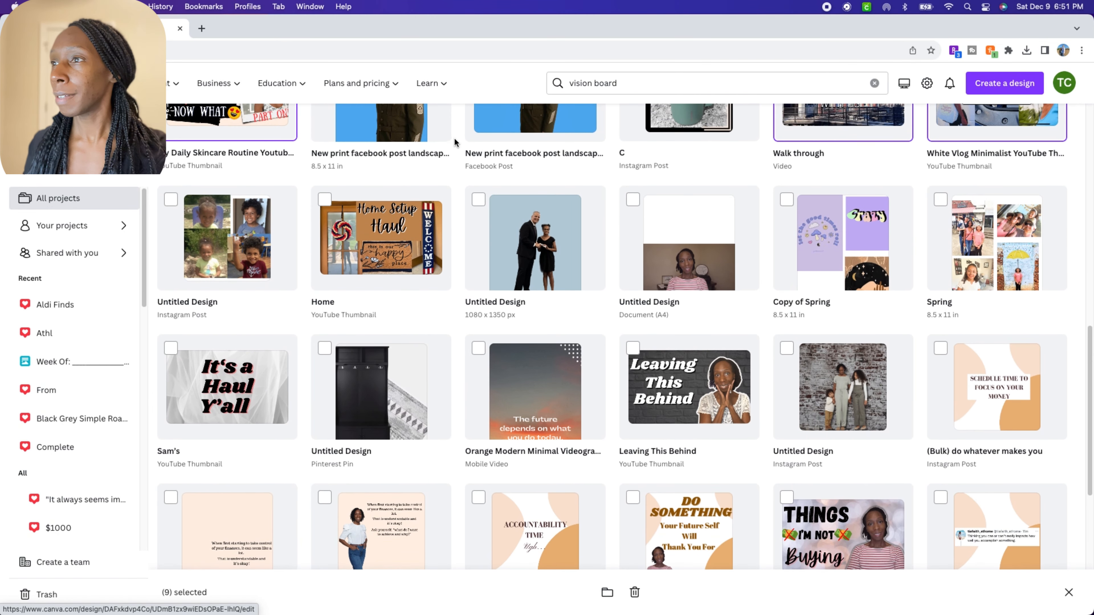
click(324, 199)
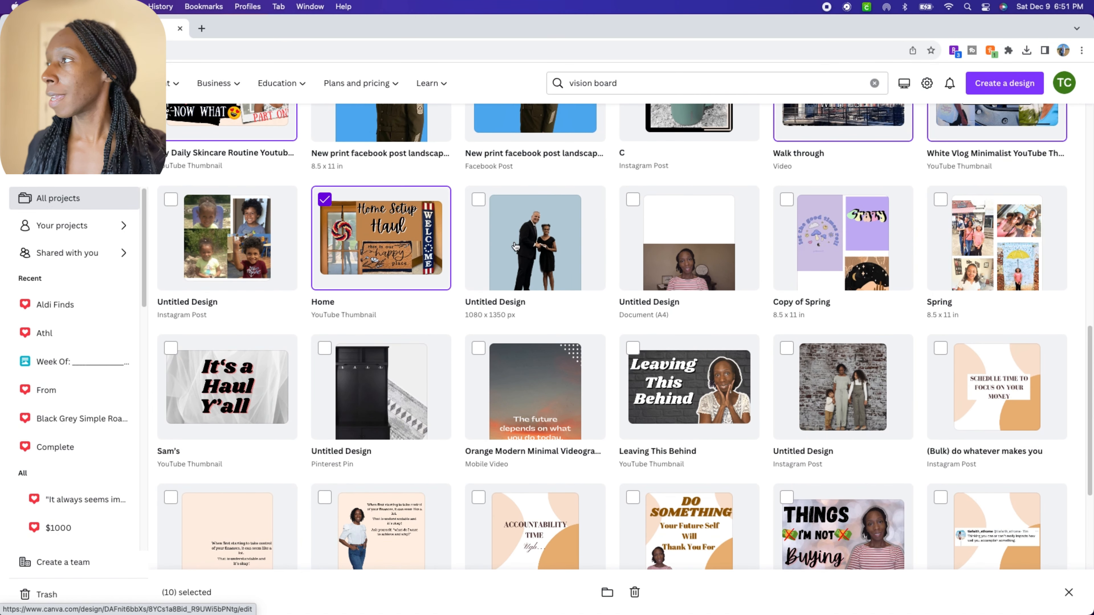
click(632, 349)
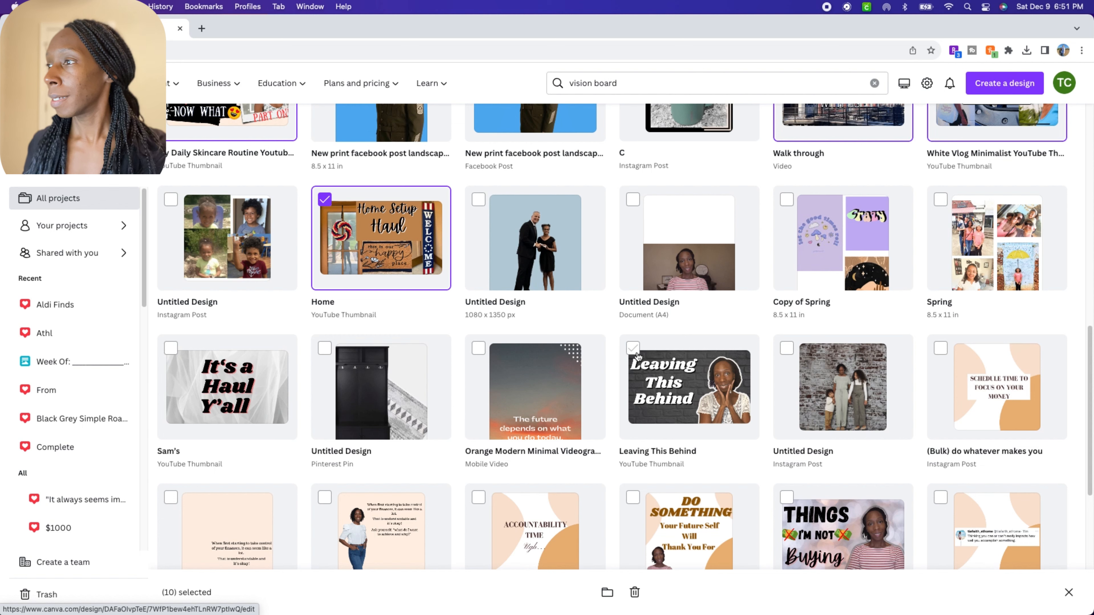
Step: Move the eleven selected designs into the You Tube Thumbnails folder
click(607, 593)
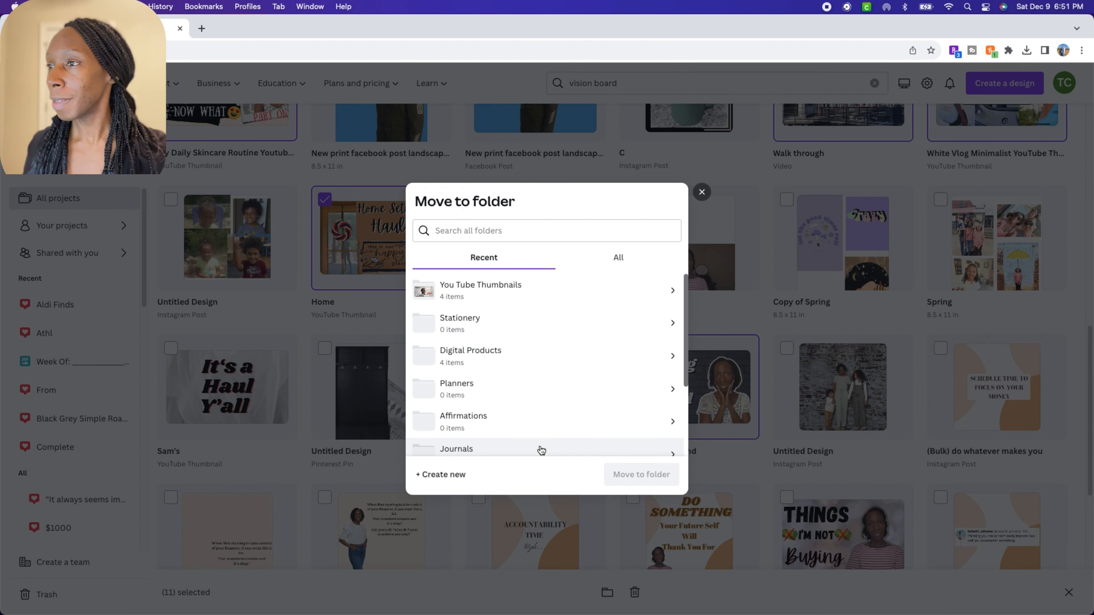
click(480, 290)
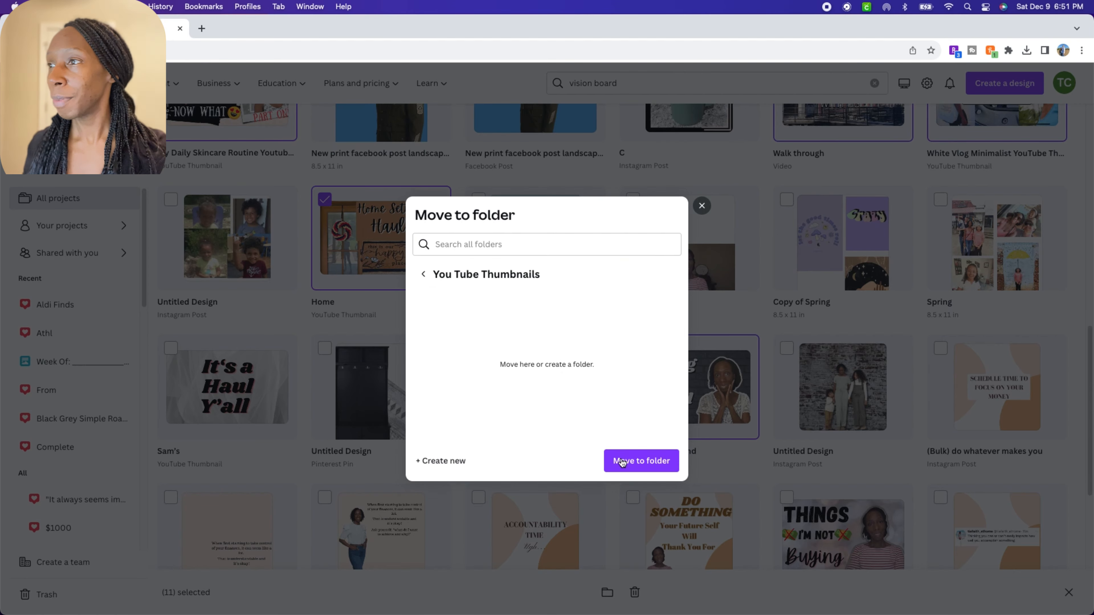
click(640, 461)
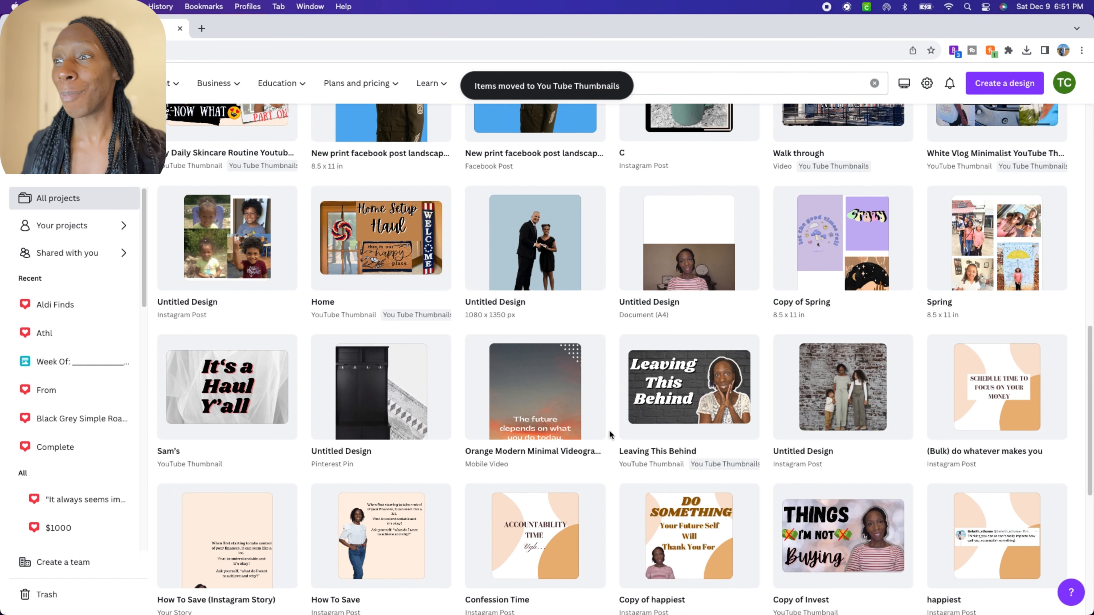
text(vision board)
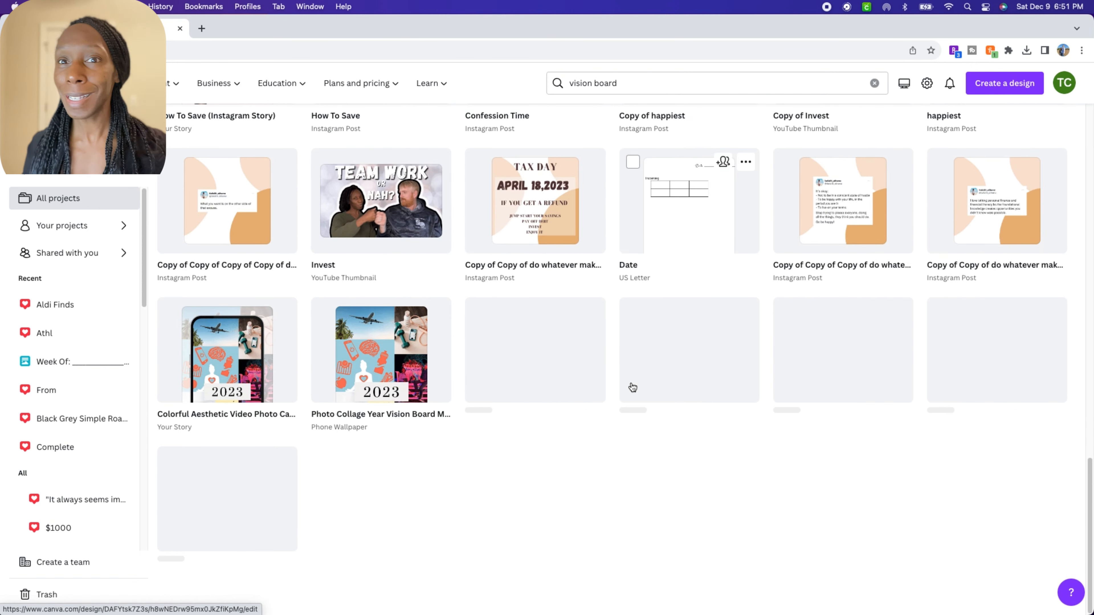